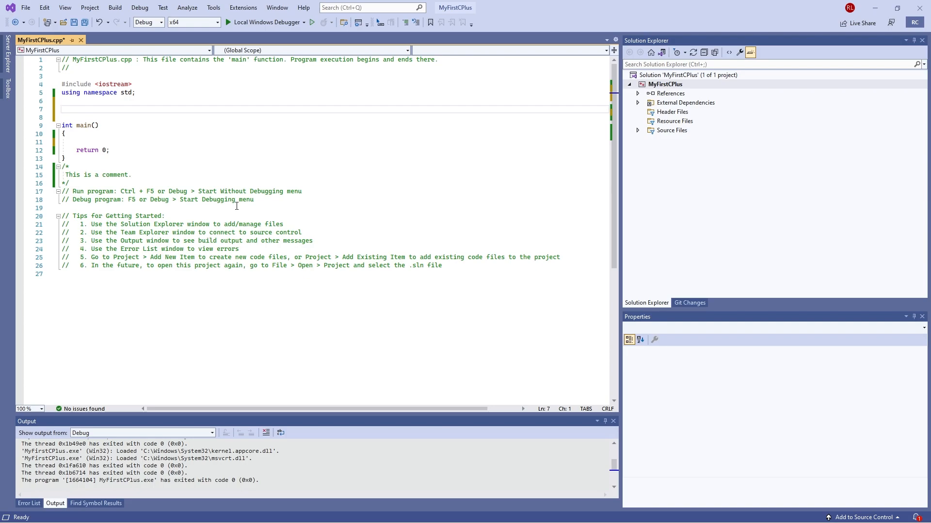
Step: Declare void printResult(int num) { above main so the editor adds the closing brace
{"action": "type", "text": "void"}
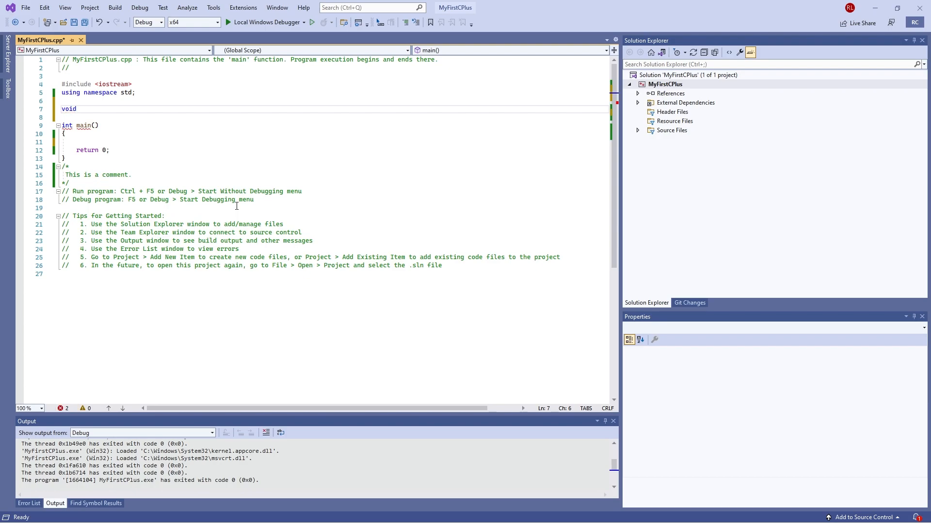
{"action": "type", "text": "print"}
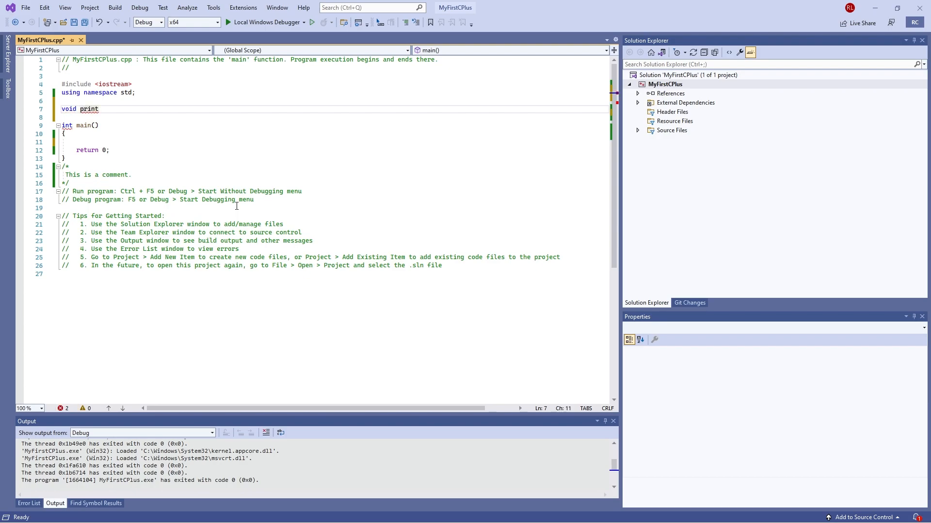
{"action": "type", "text": "Result"}
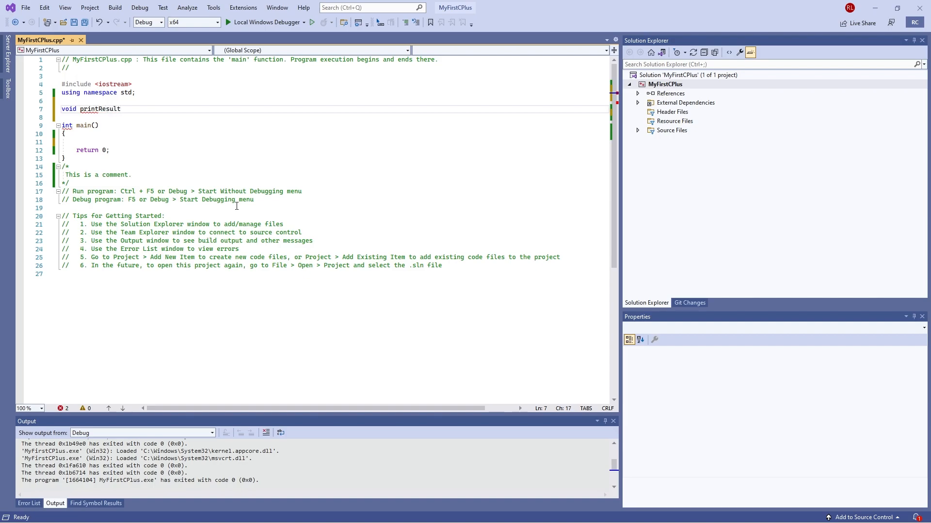
{"action": "type", "text": "()"}
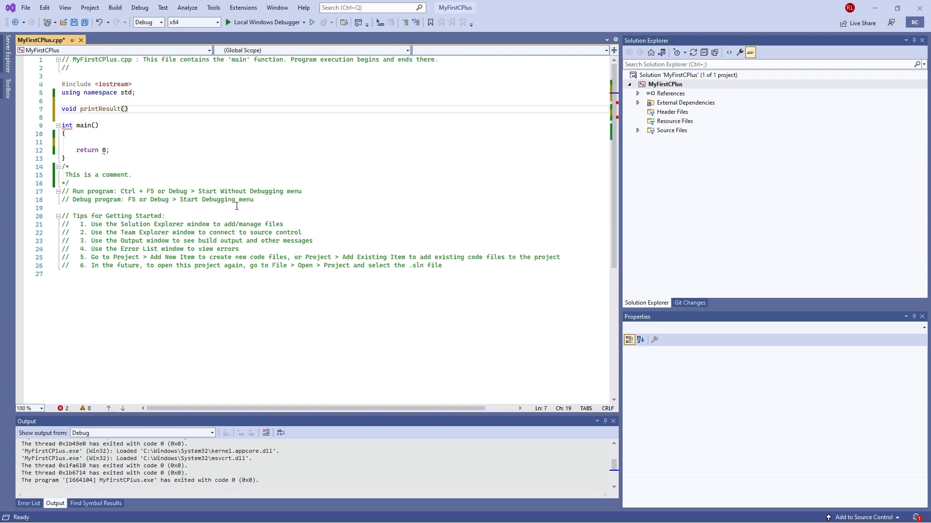
{"action": "left_click", "coordinate": [126, 108]}
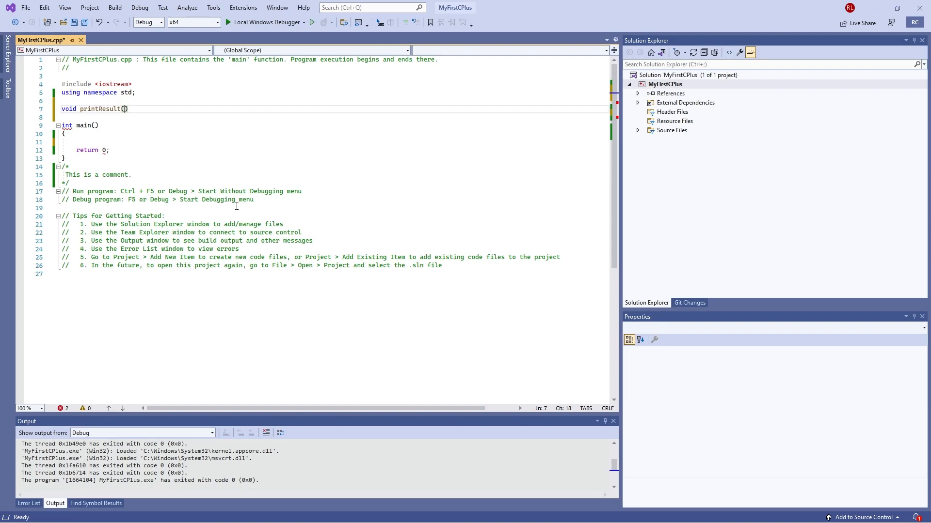
{"action": "type", "text": "int"}
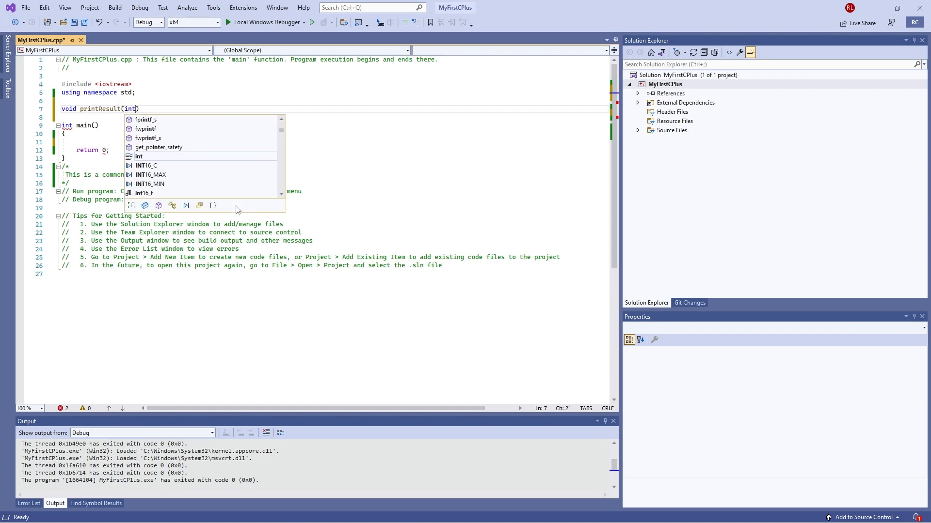
{"action": "type", "text": "nu"}
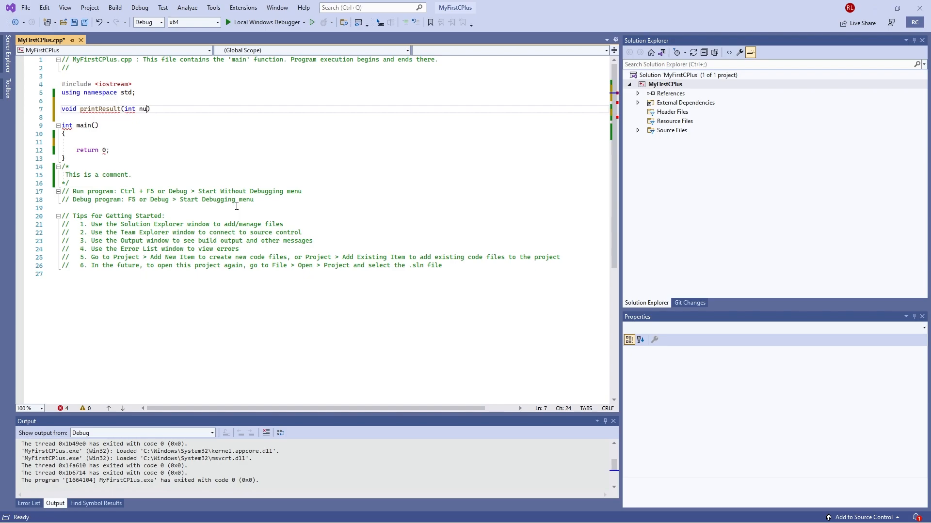
{"action": "type", "text": "m"}
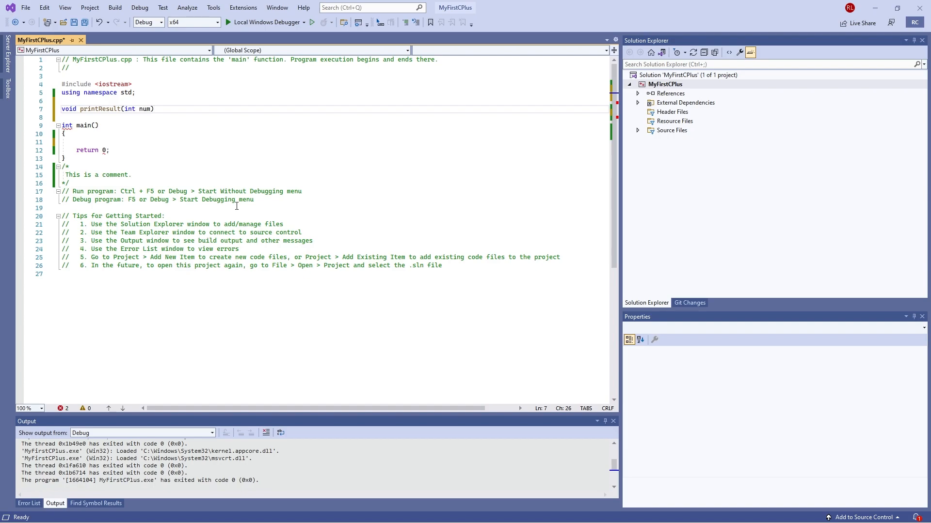
{"action": "type", "text": "{"}
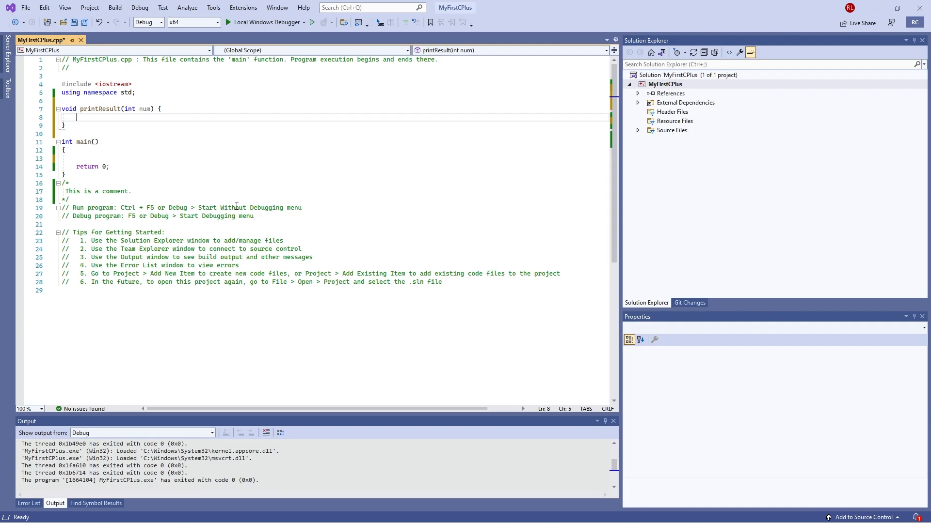
Step: Write cout << "the output is: " << num; in printResult's body, then move into main's empty line
{"action": "type", "text": "cout <<"}
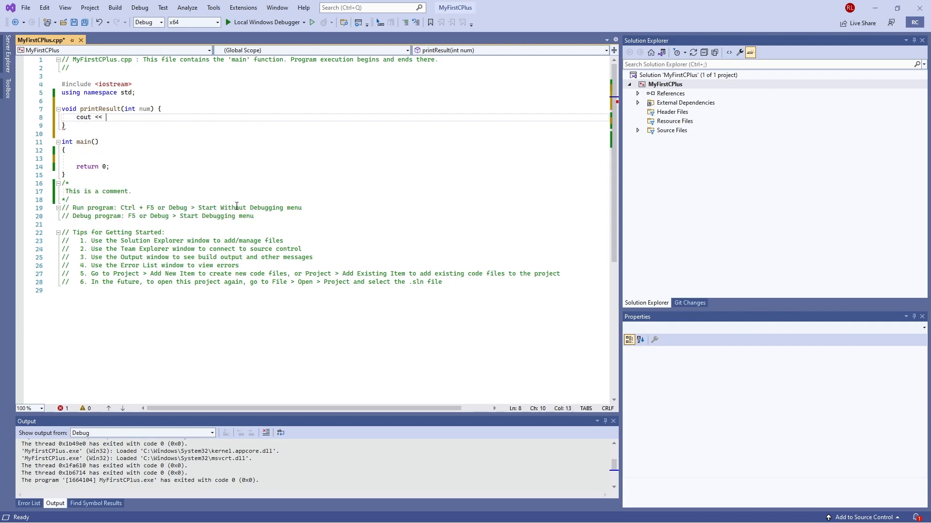
{"action": "type", "text": "\"the \""}
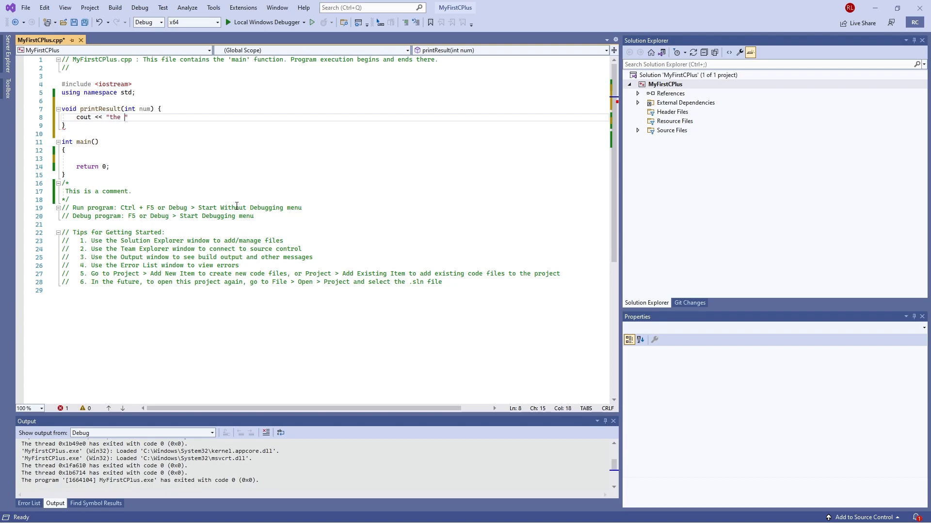
{"action": "type", "text": "output is:"}
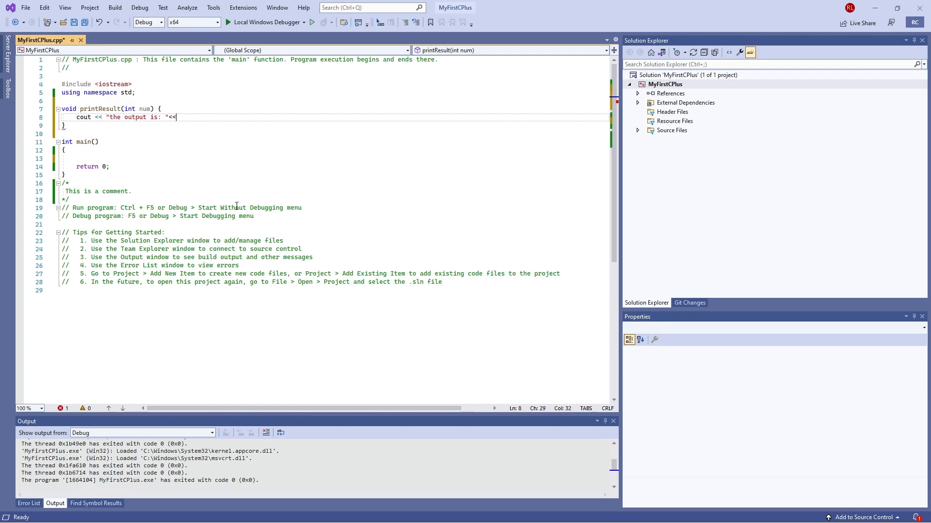
{"action": "type", "text": "num;"}
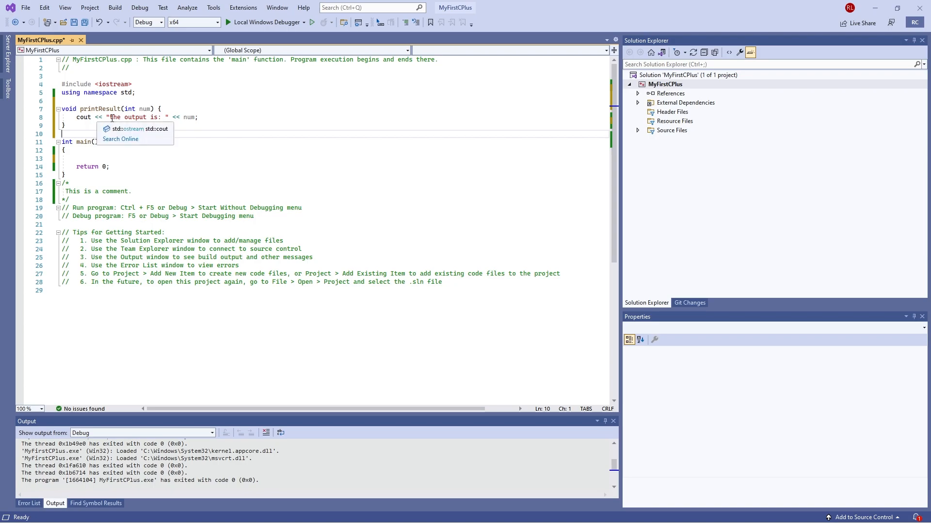
{"action": "left_click", "coordinate": [185, 117]}
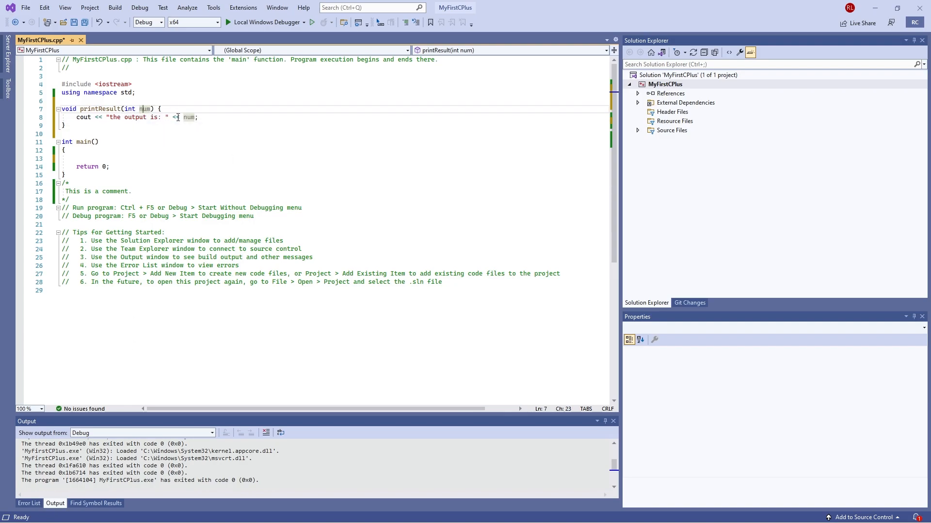
{"action": "mouse_move", "coordinate": [189, 117]}
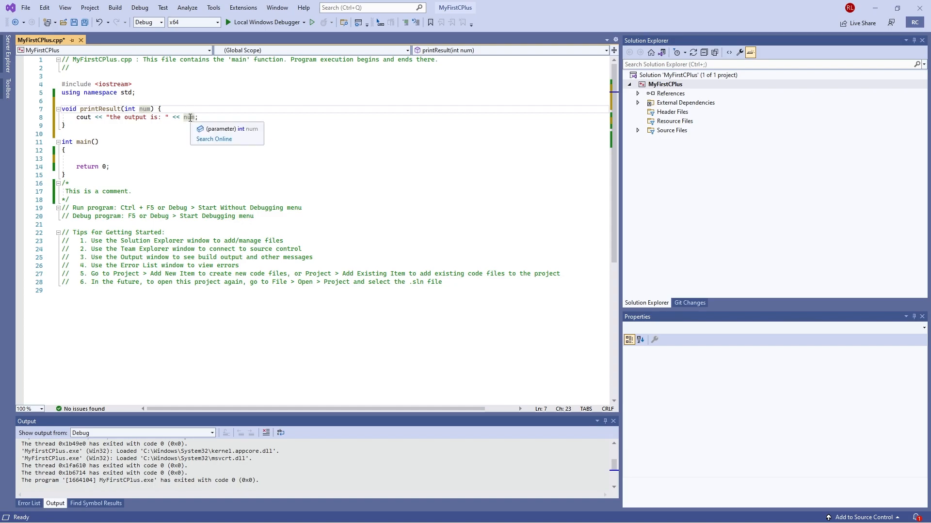
{"action": "mouse_move", "coordinate": [125, 125]}
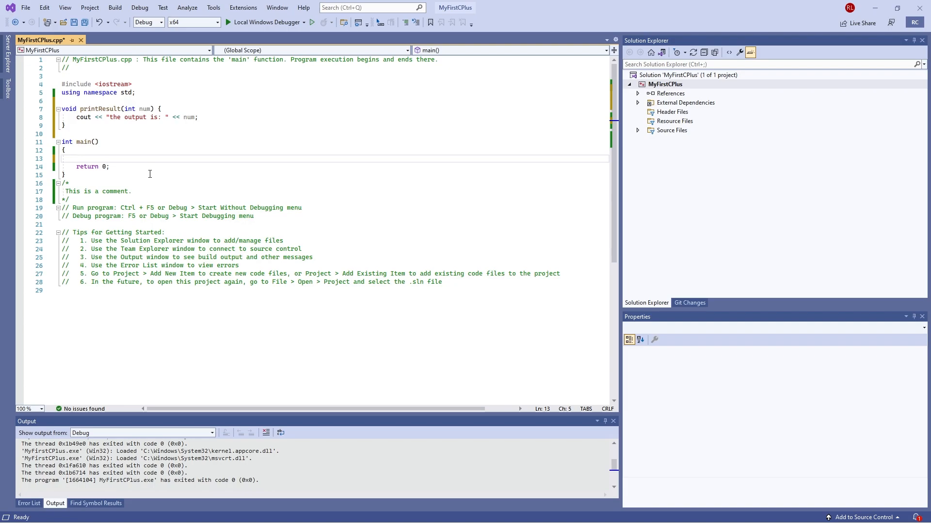
{"action": "type", "text": "num"}
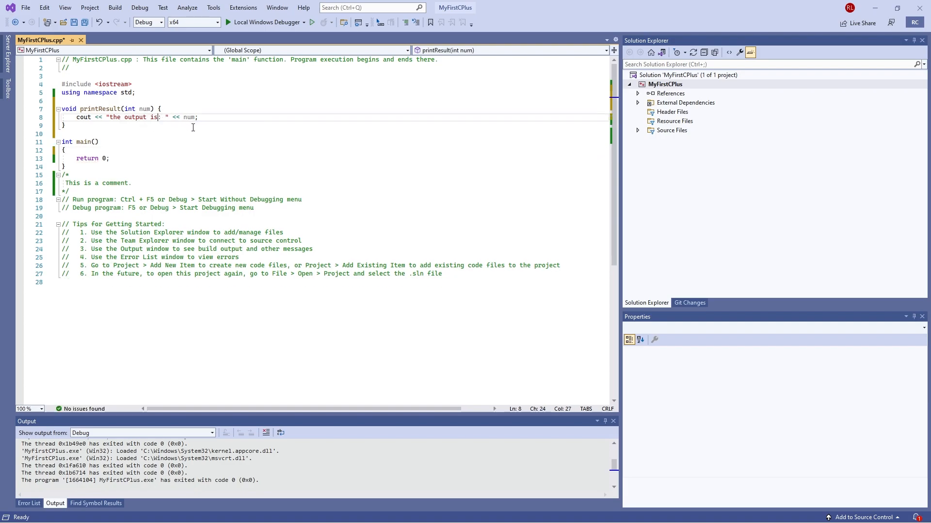
{"action": "left_click", "coordinate": [210, 150]}
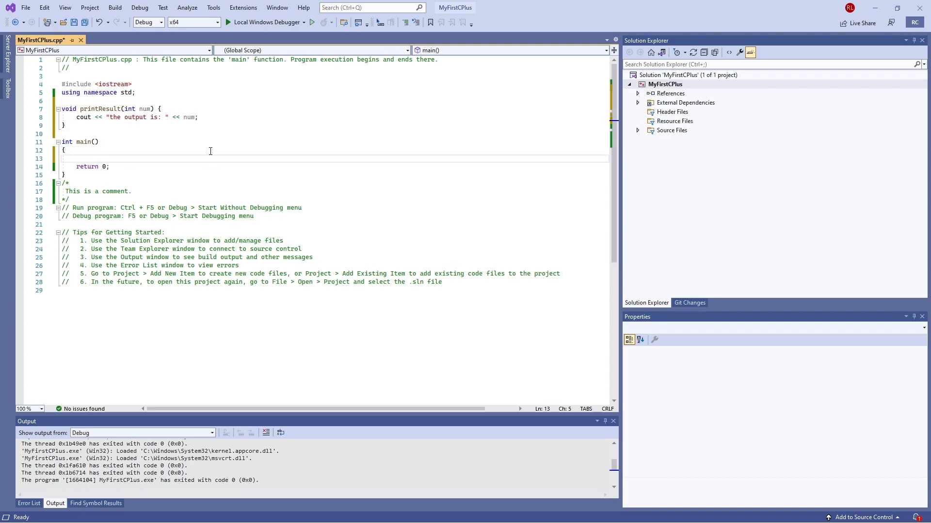
Step: Declare int input; in main and read it with cin >> input;
{"action": "type", "text": "i"}
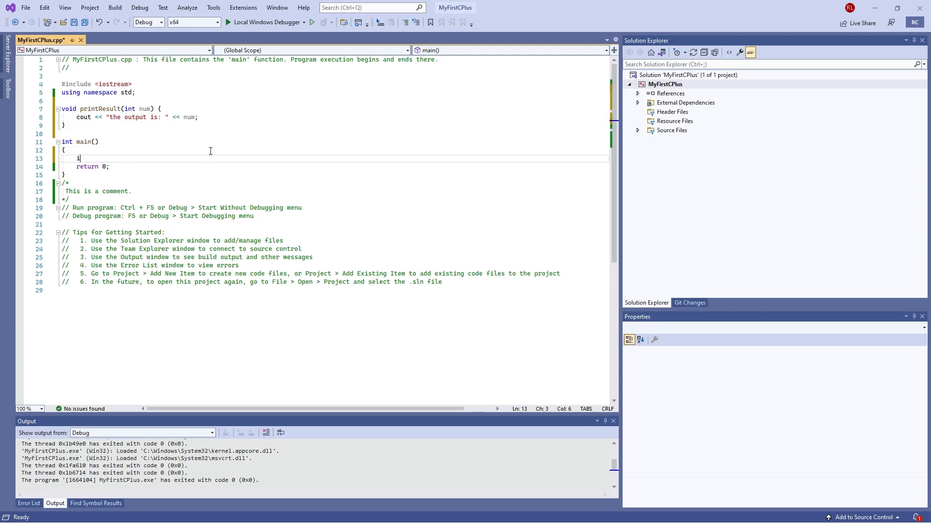
{"action": "type", "text": "nt"}
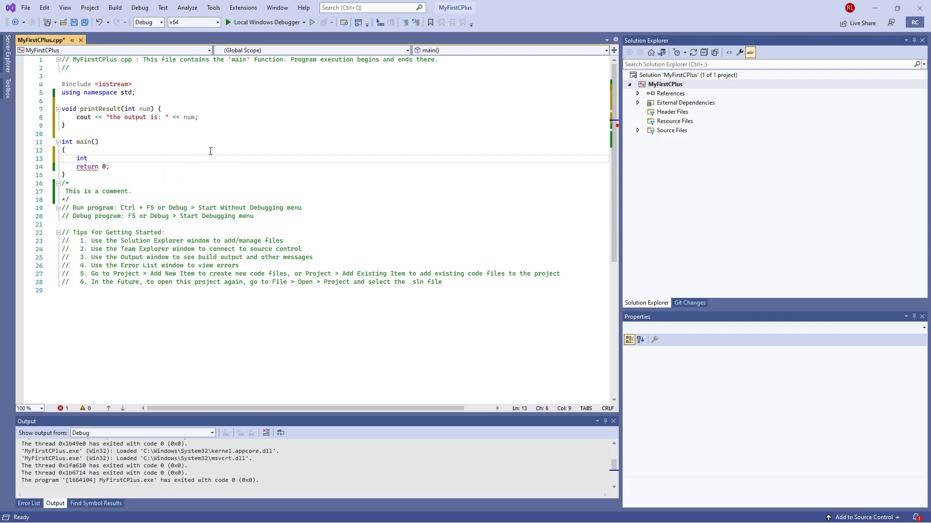
{"action": "type", "text": "input"}
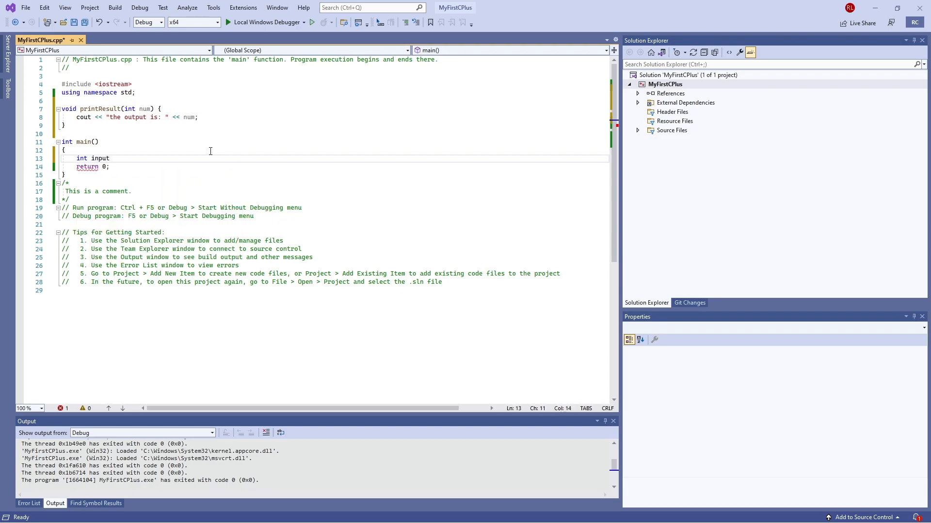
{"action": "type", "text": ";"}
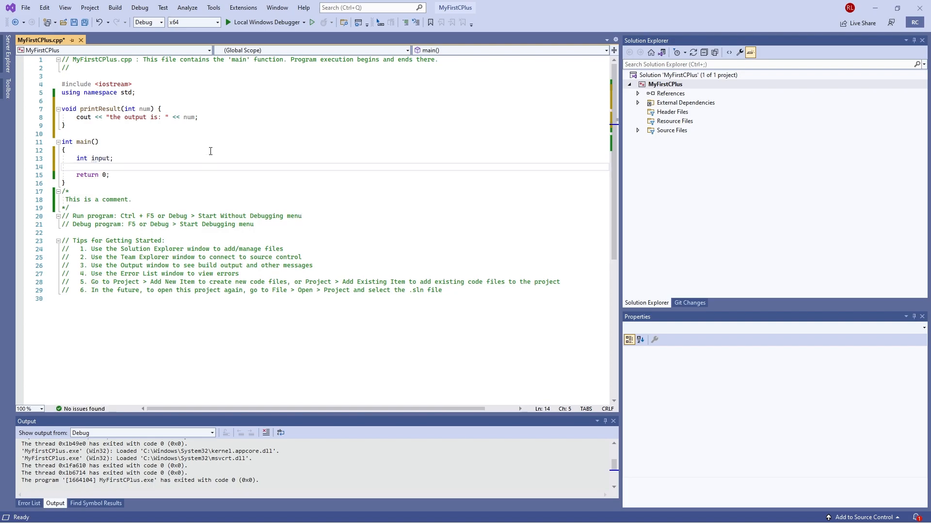
{"action": "type", "text": "cin"}
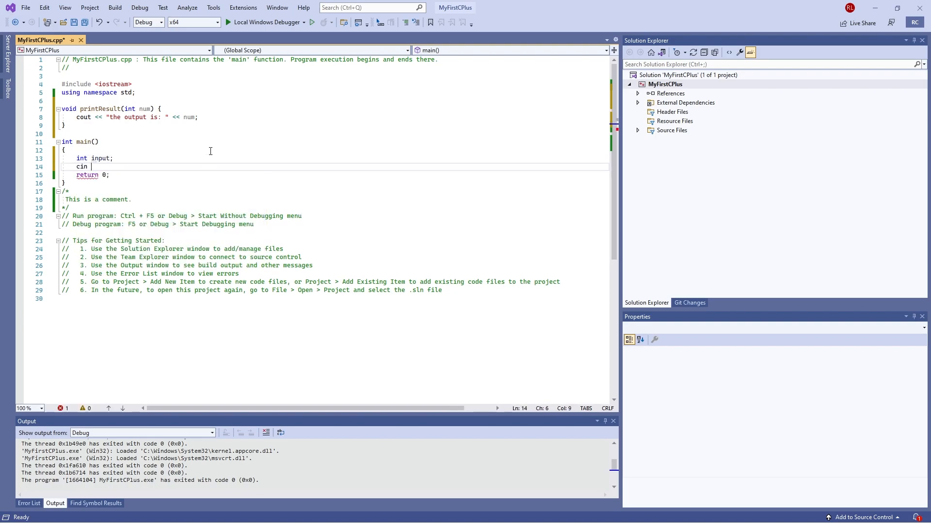
{"action": "type", "text": ">>"}
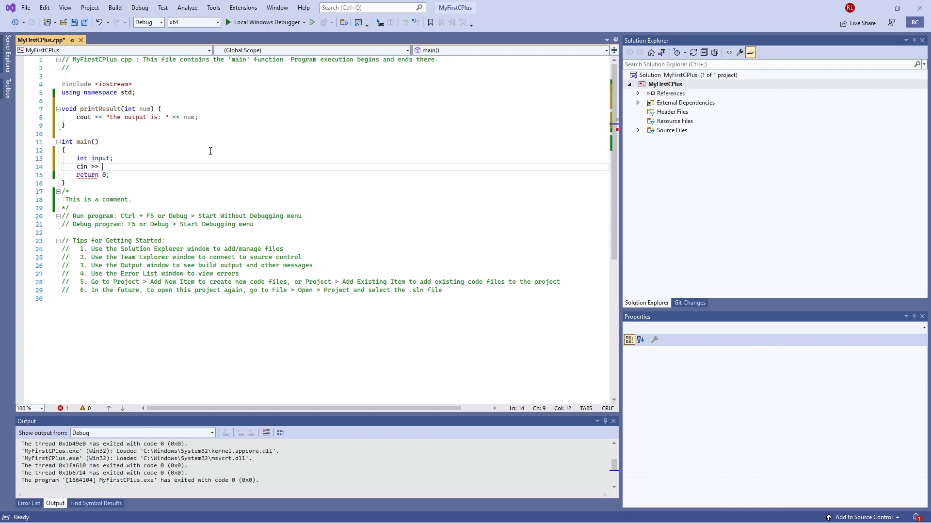
{"action": "type", "text": "input;"}
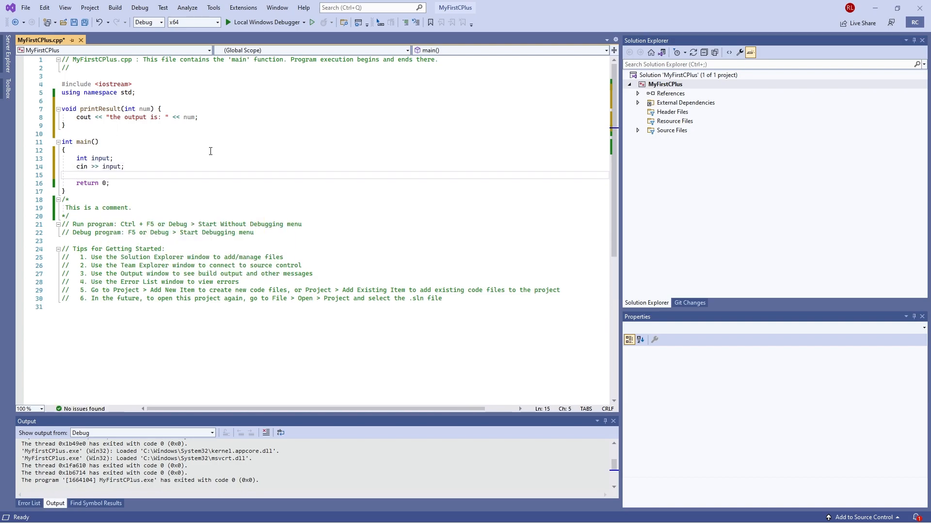
Step: Call printResult(input); after reading the value
{"action": "type", "text": "prin"}
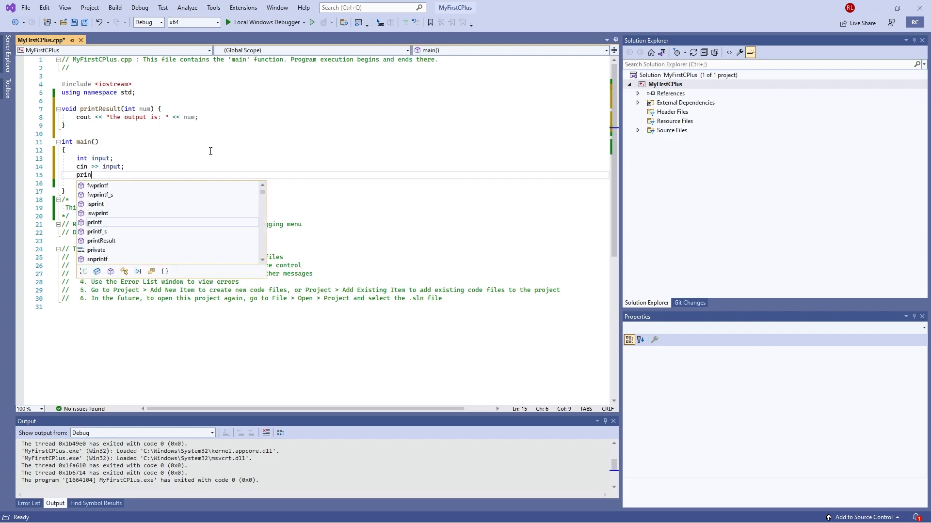
{"action": "type", "text": "tResu"}
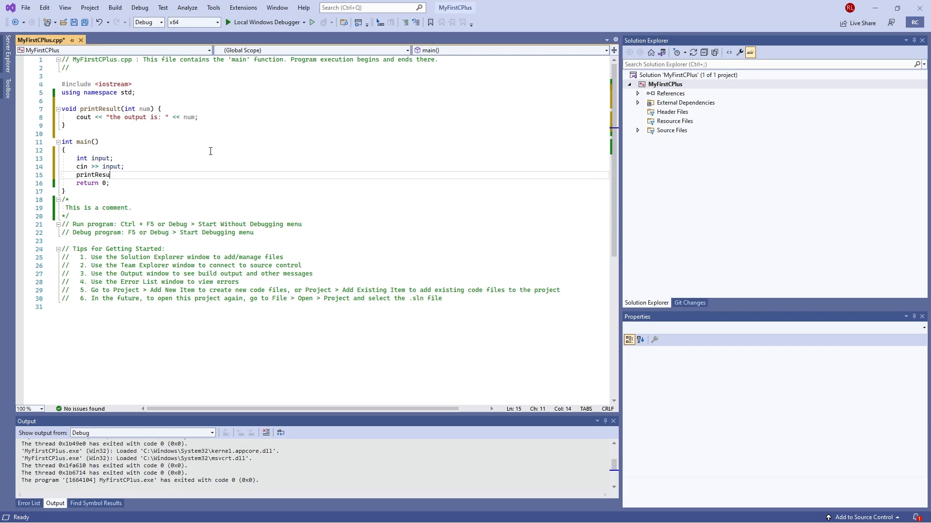
{"action": "type", "text": "lt()"}
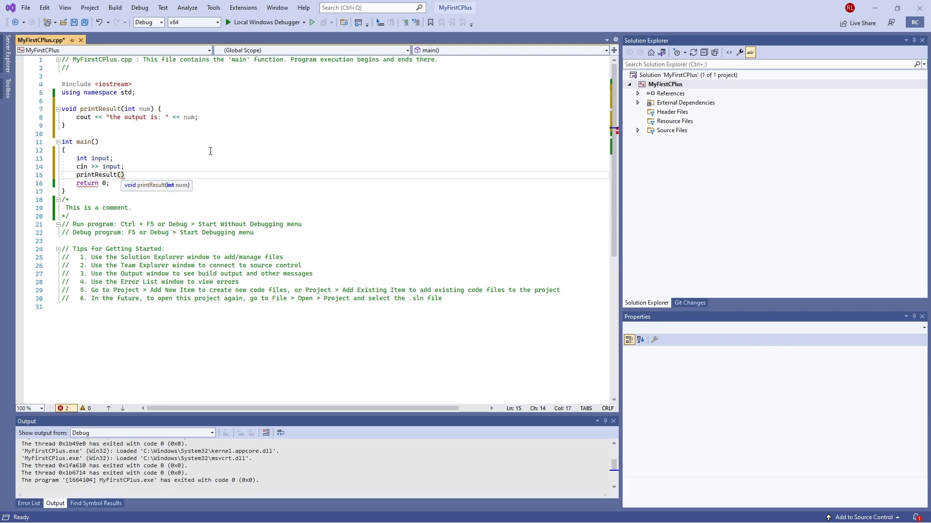
{"action": "type", "text": "input"}
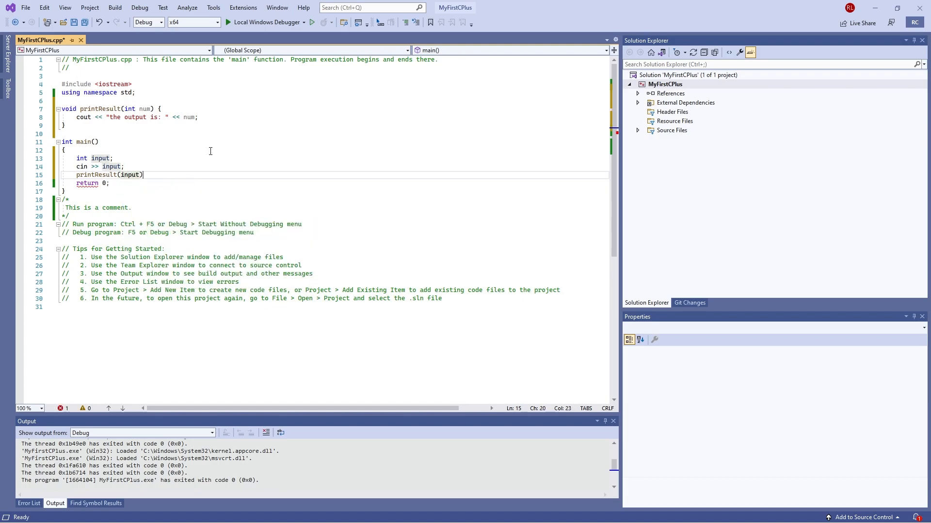
{"action": "type", "text": ";"}
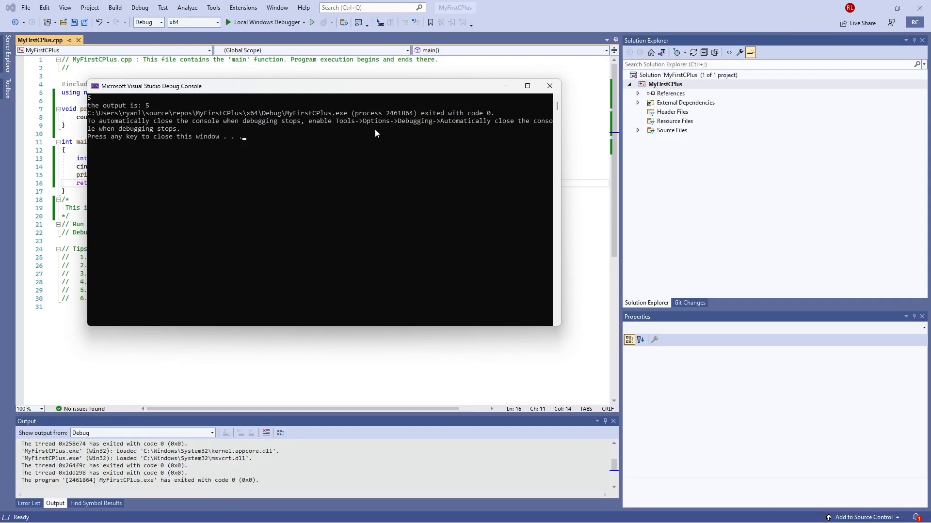
{"action": "mouse_move", "coordinate": [549, 87]}
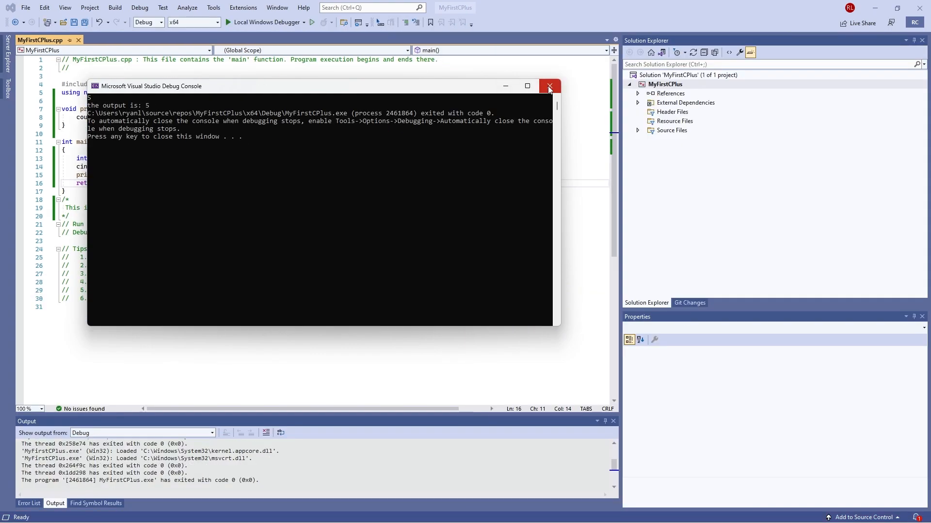
{"action": "left_click", "coordinate": [548, 86]}
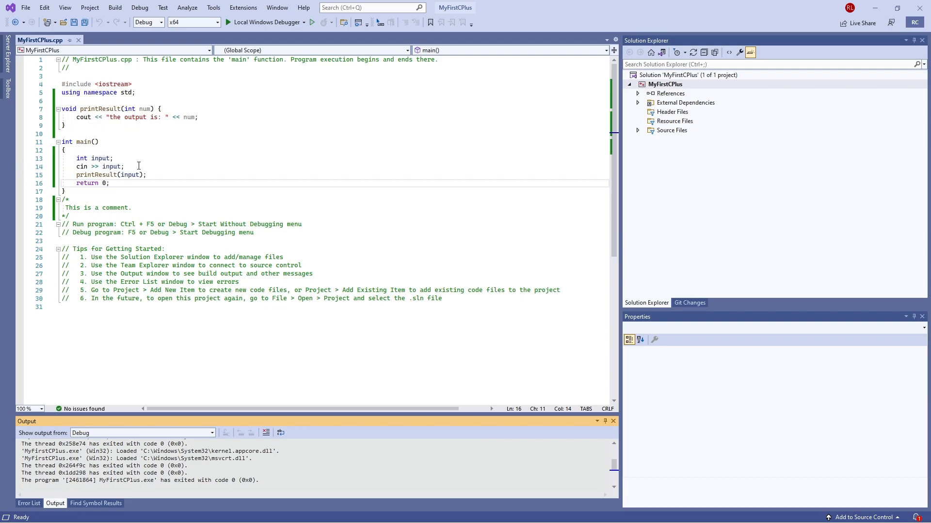
Step: Replace main's old body with int valueA, valueB;, a first-number prompt, and cin >> valueA;
{"action": "left_click_drag", "start_coordinate": [75, 166], "coordinate": [146, 175]}
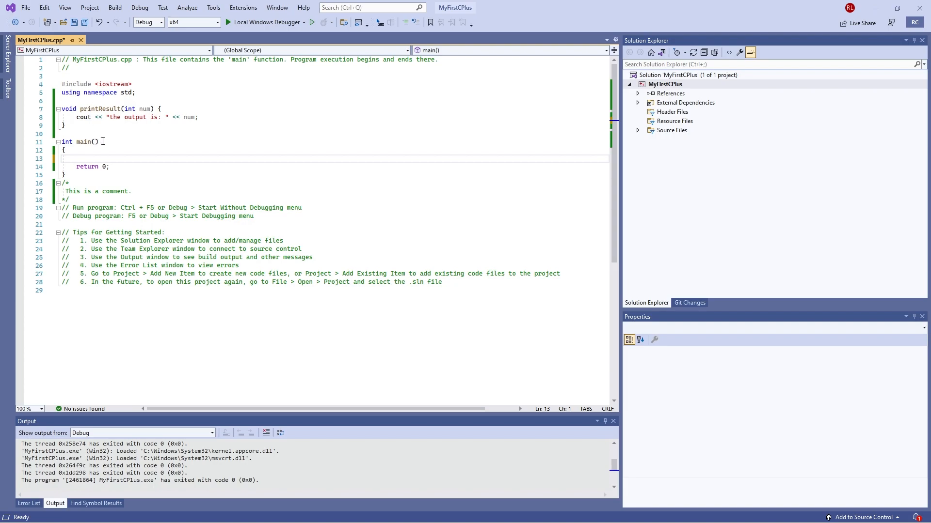
{"action": "mouse_move", "coordinate": [190, 163]}
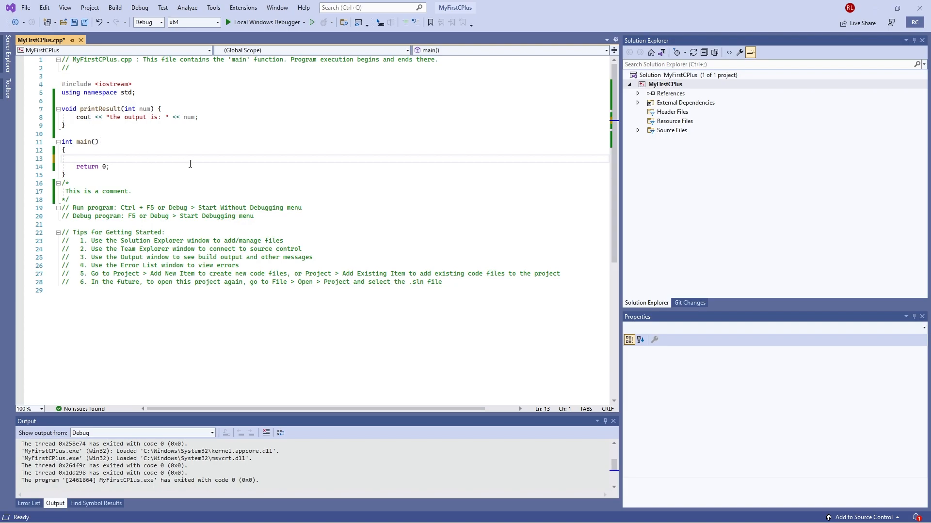
{"action": "type", "text": "int valu"}
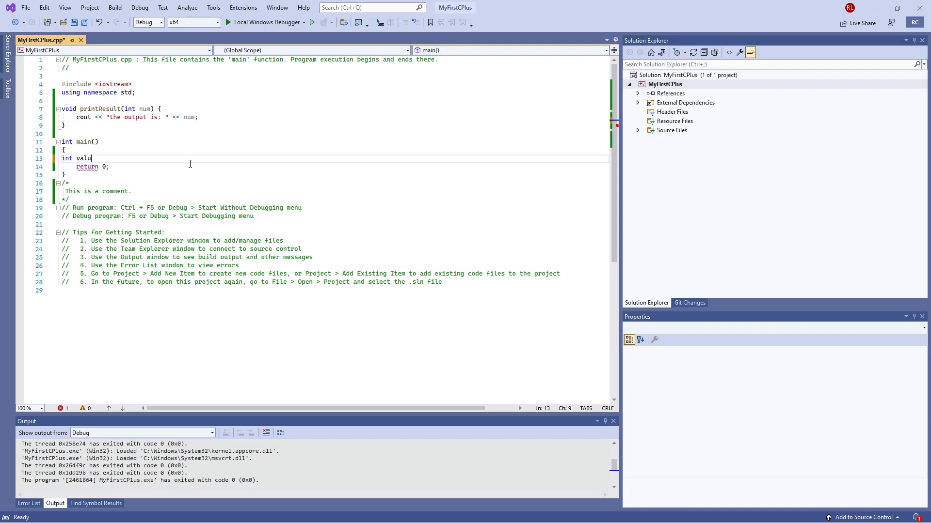
{"action": "type", "text": "eA"}
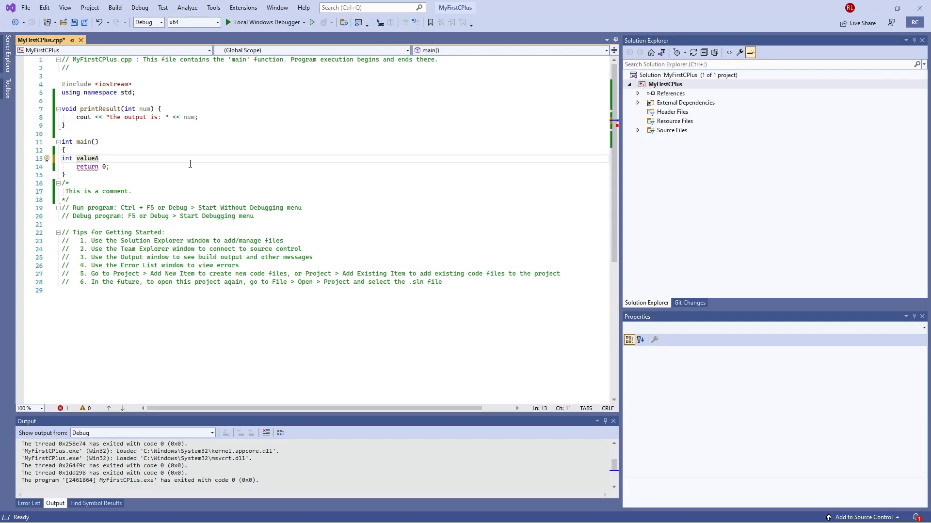
{"action": "type", "text": ";"}
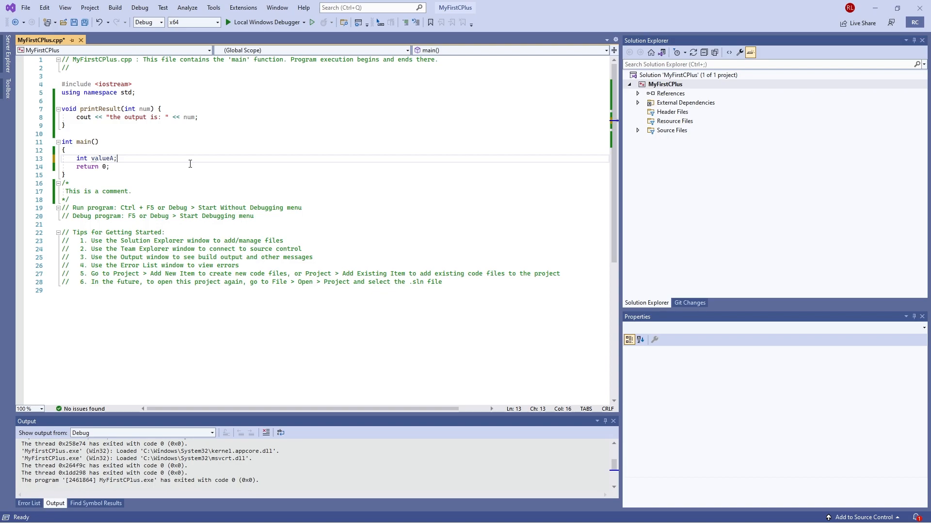
{"action": "type", "text": ", value"}
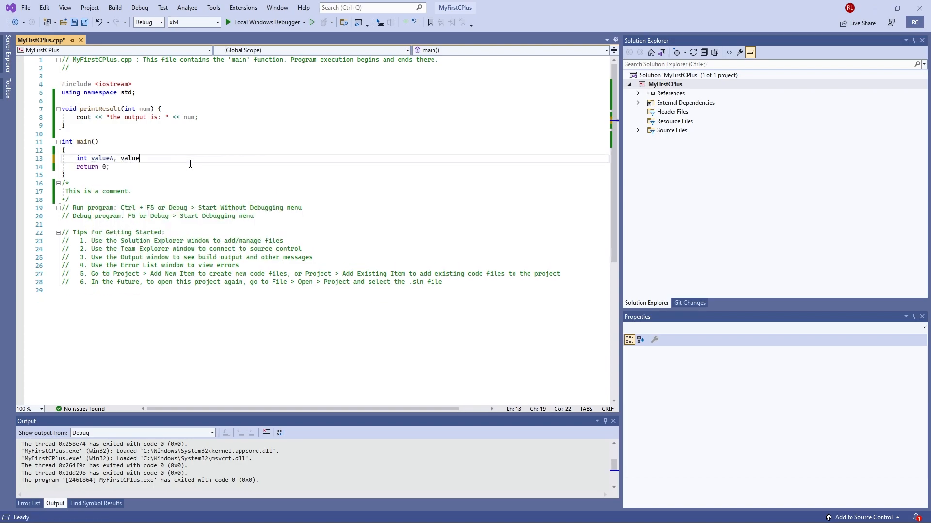
{"action": "type", "text": "B;"}
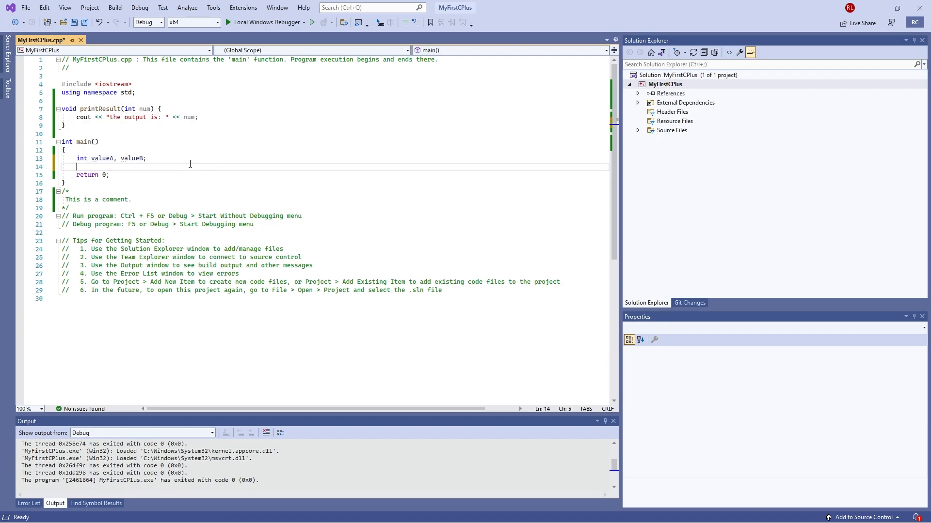
{"action": "type", "text": "cout << \"Please enter a number:"}
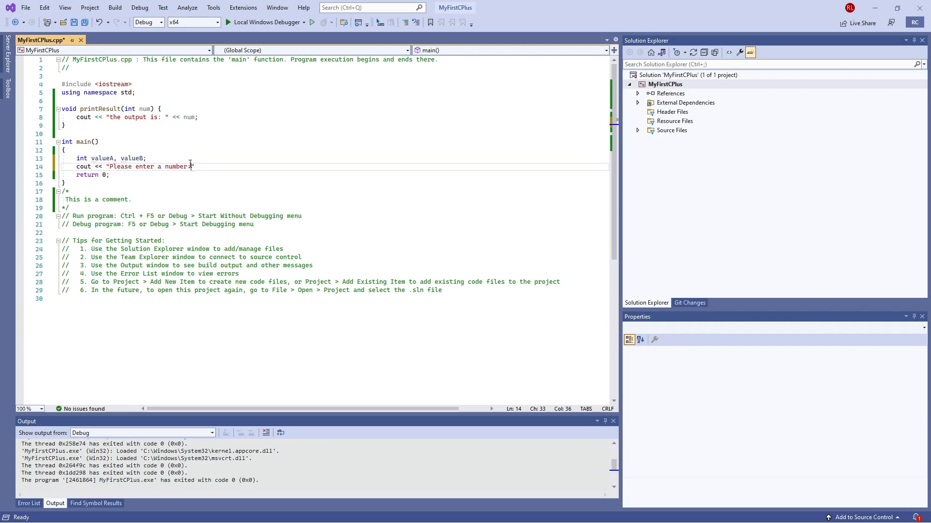
{"action": "type", "text": ".\""}
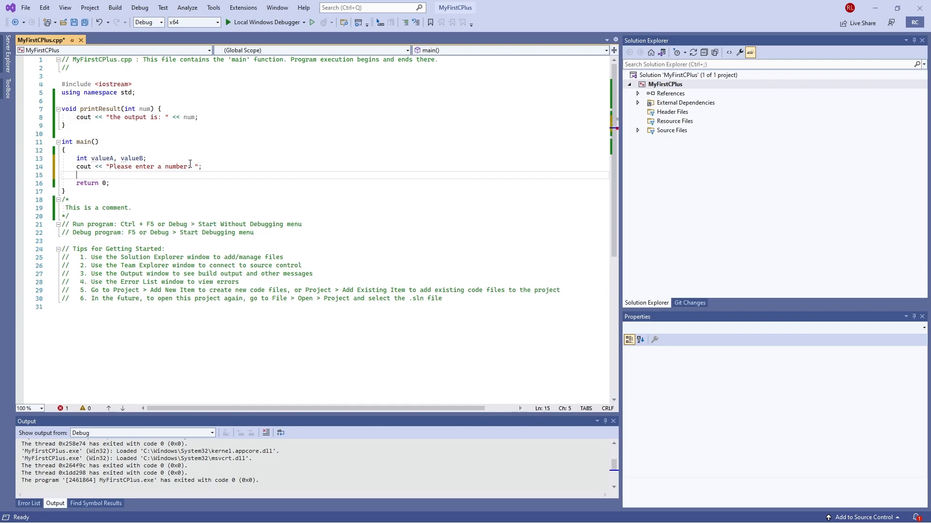
{"action": "type", "text": "cin >>"}
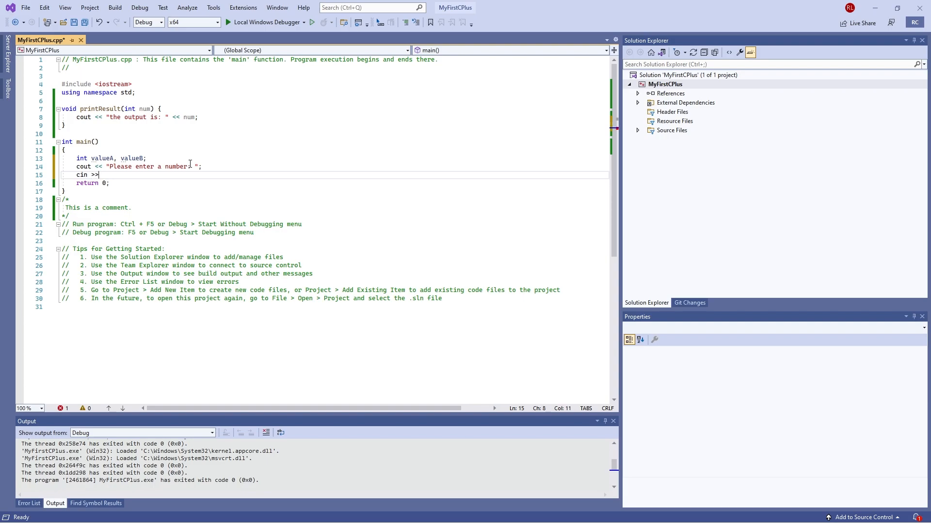
{"action": "type", "text": "valueA;"}
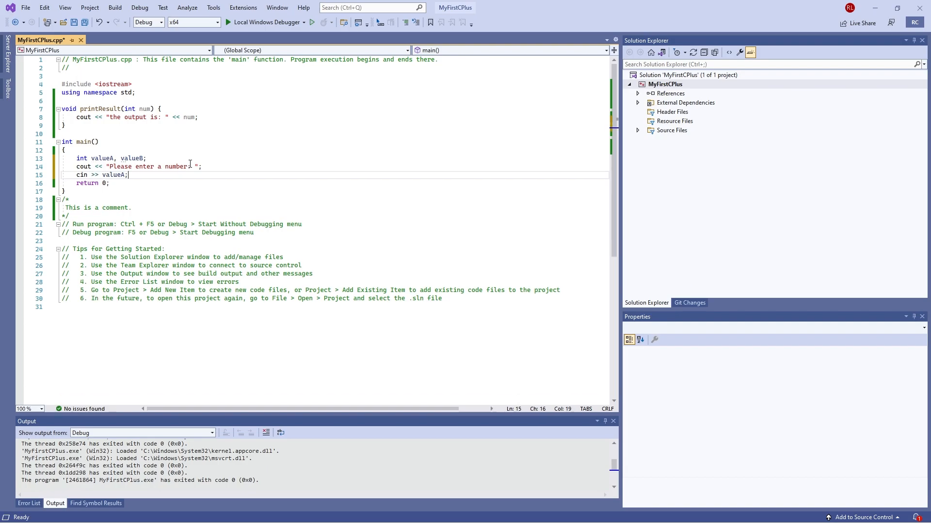
Step: Add the second-number prompt and cin >> valueB;
{"action": "type", "text": "co"}
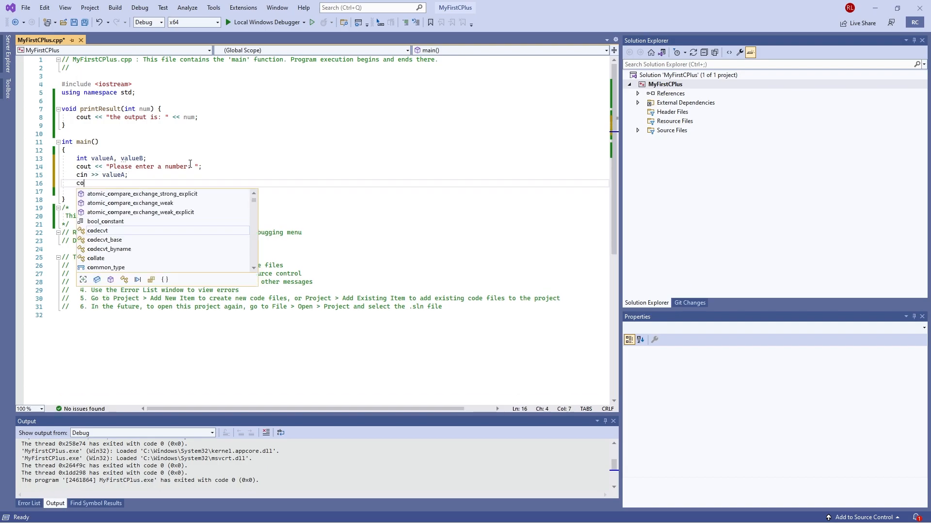
{"action": "type", "text": "ut <<"}
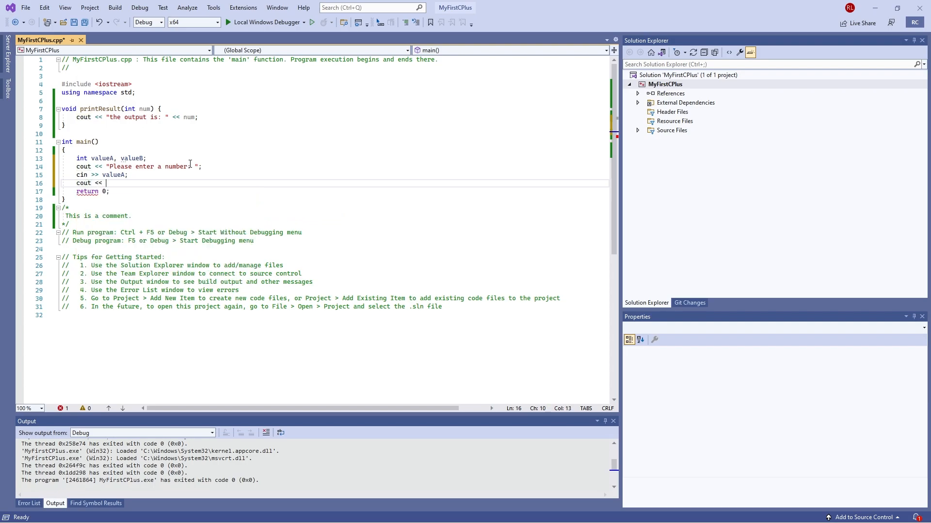
{"action": "type", "text": "\"\""}
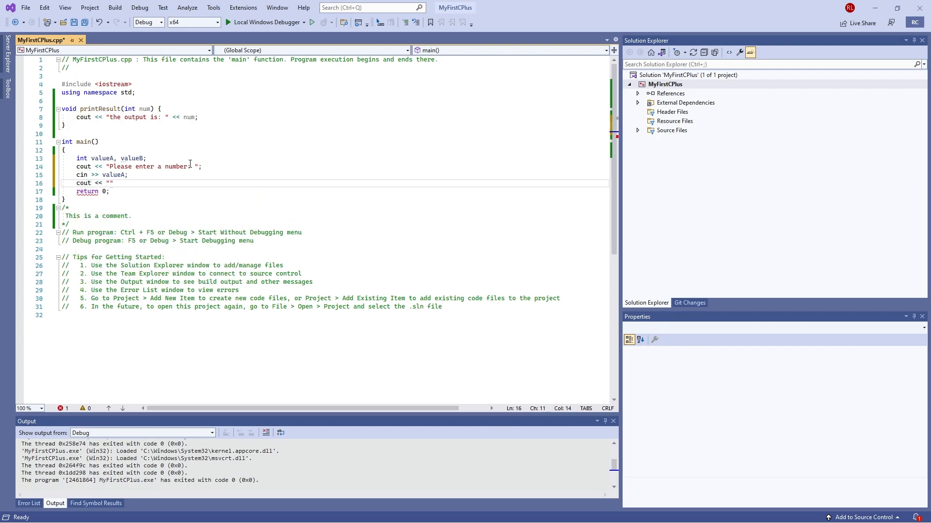
{"action": "type", "text": "\\n"}
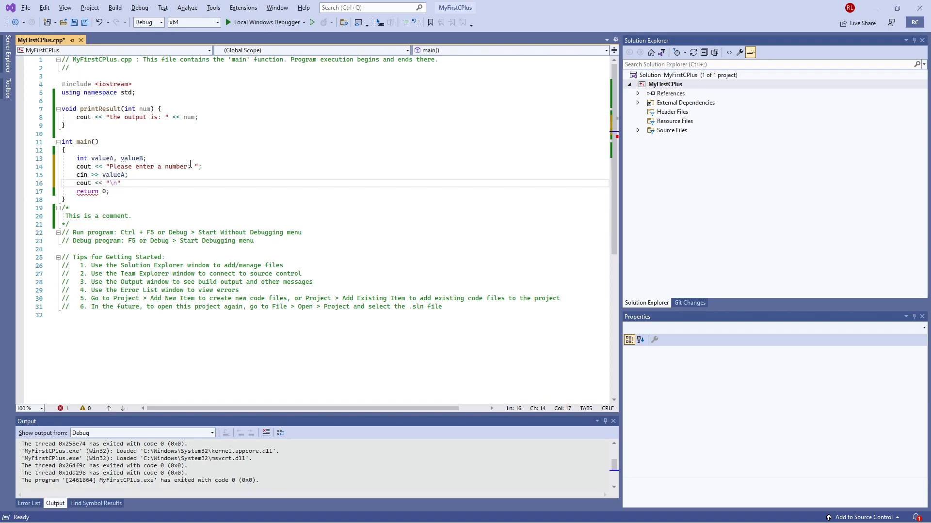
{"action": "type", "text": "<< \"Please enter a second nu\""}
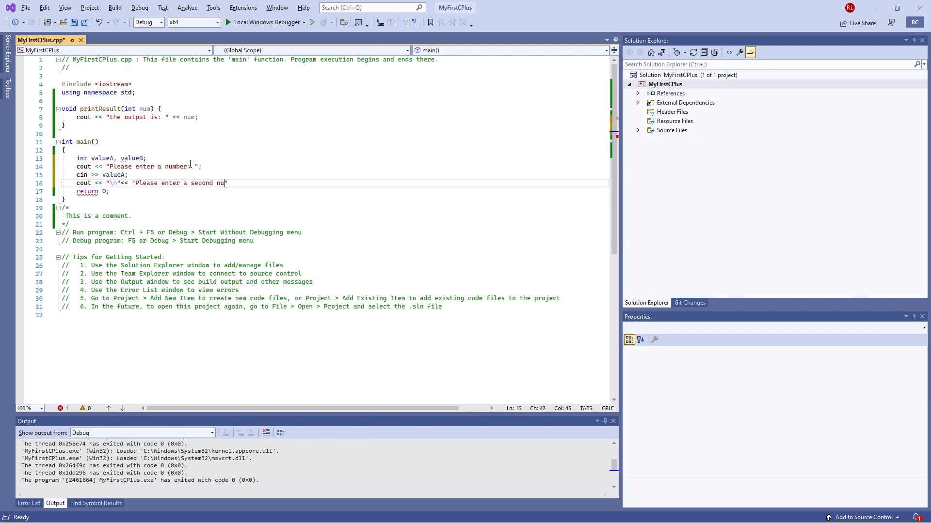
{"action": "type", "text": "mber:"}
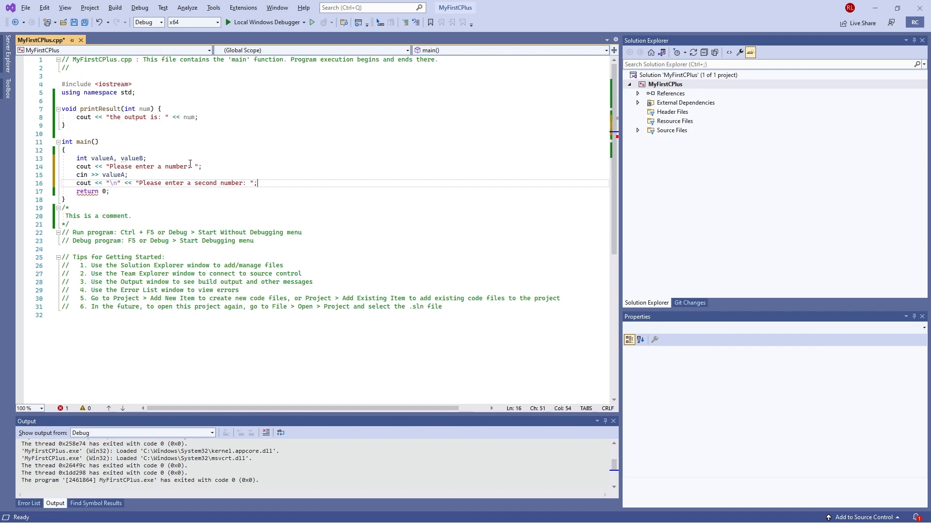
{"action": "type", "text": "cin >>"}
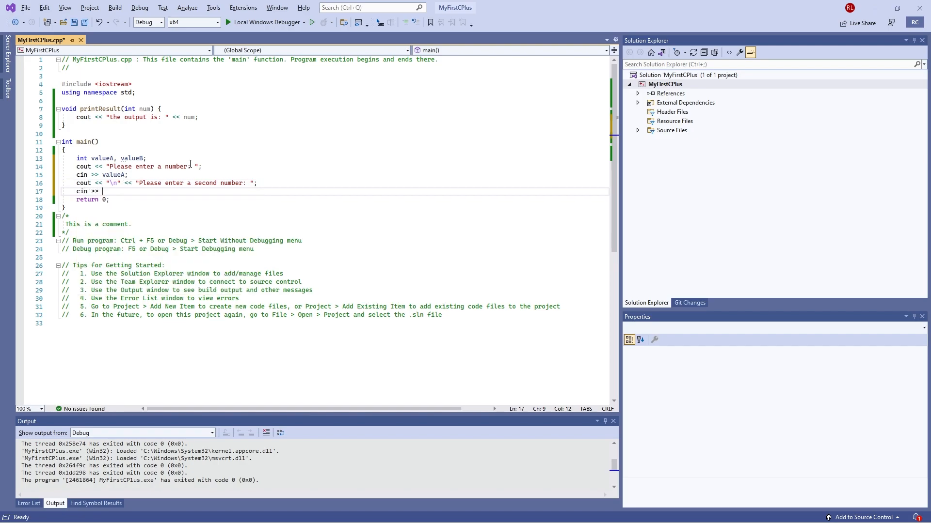
{"action": "type", "text": "valueB;"}
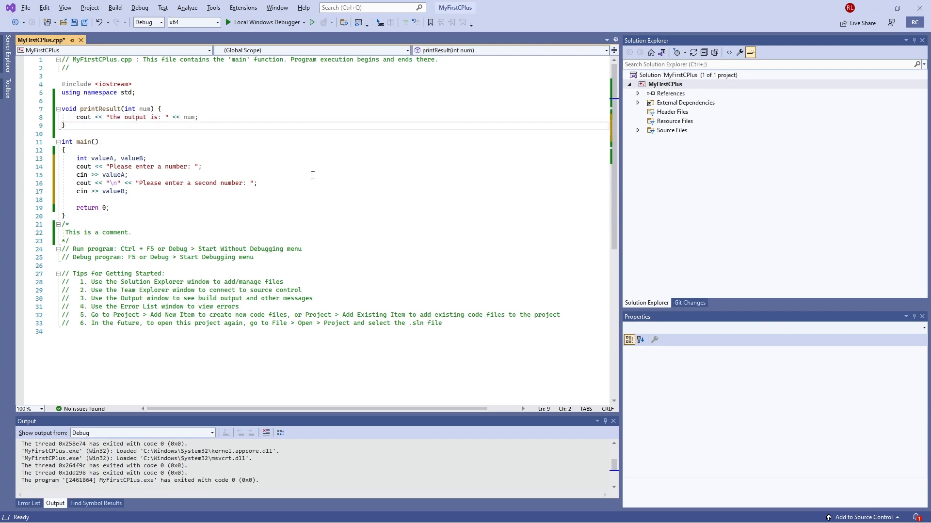
Step: Write int sumValues(int a, int b) { return a + b; } on a new line above main
{"action": "key", "text": "Enter"}
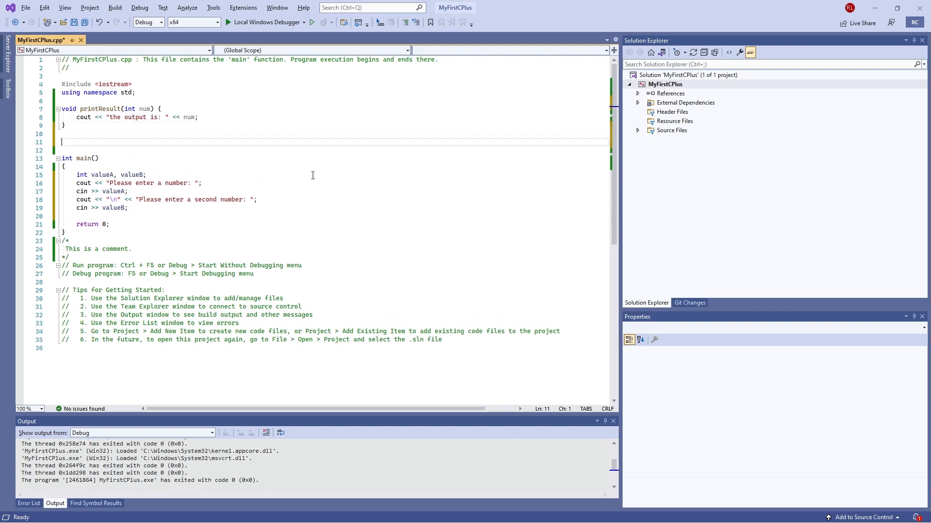
{"action": "type", "text": "int"}
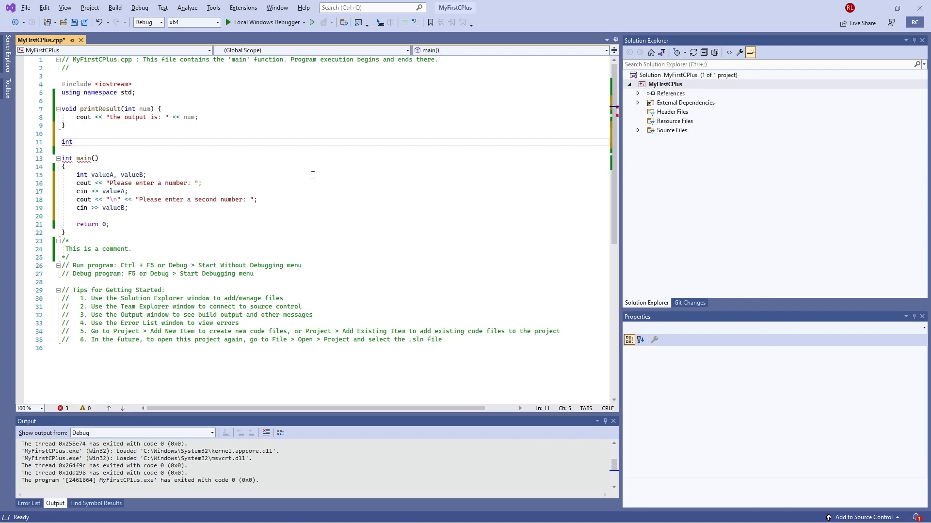
{"action": "type", "text": "sum"}
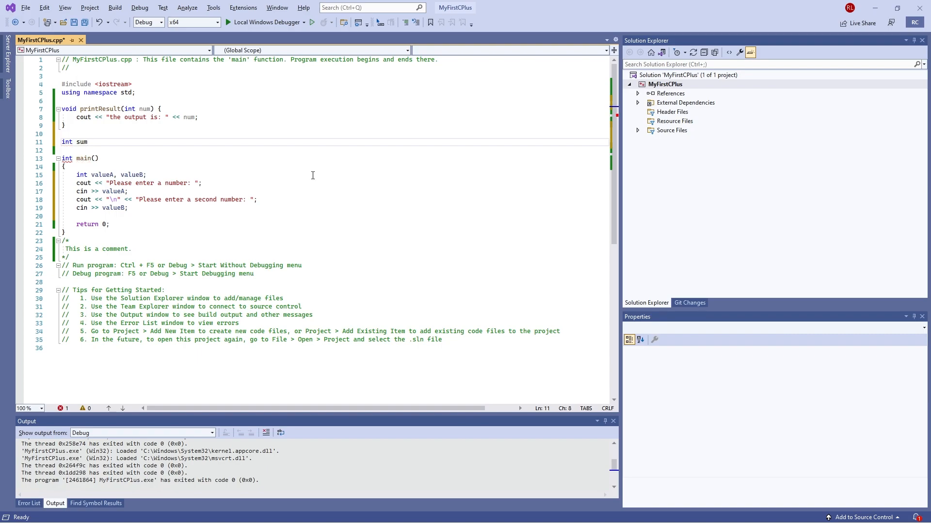
{"action": "type", "text": "Values"}
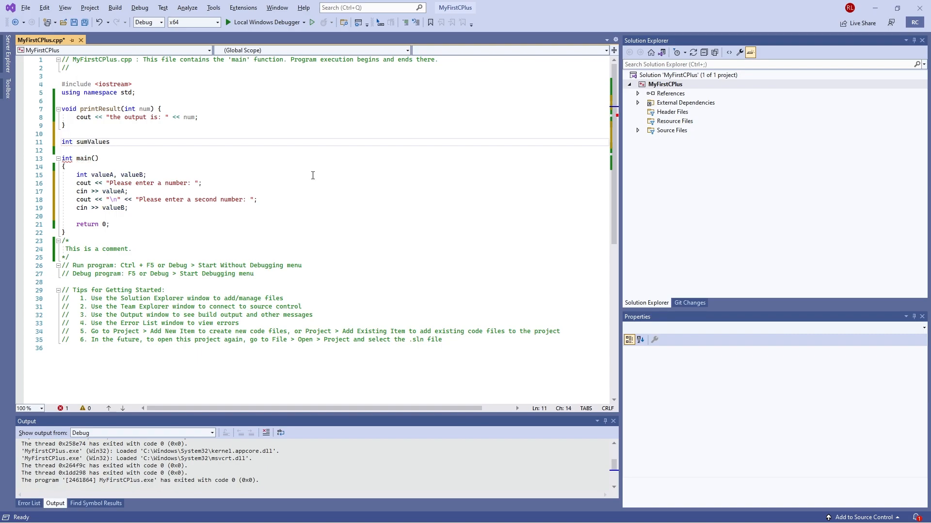
{"action": "type", "text": "(int a"}
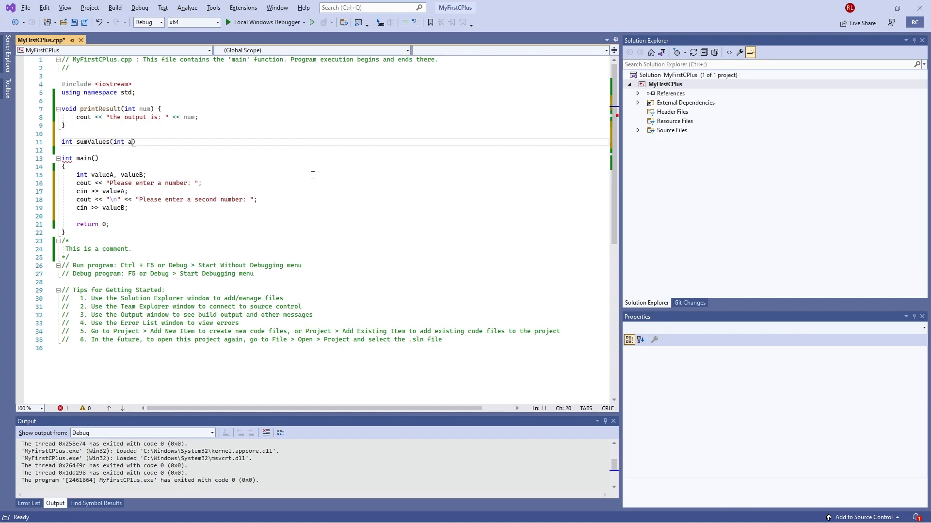
{"action": "type", "text": ", int"}
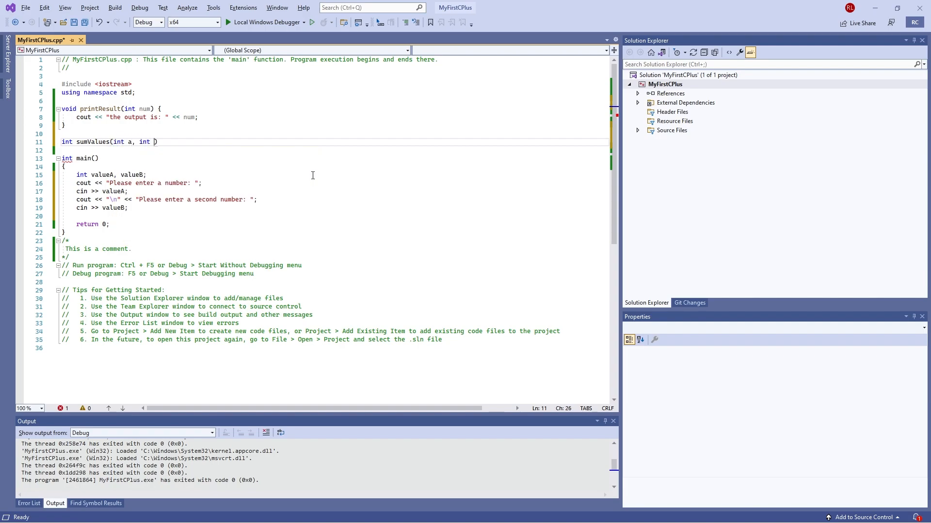
{"action": "type", "text": "b"}
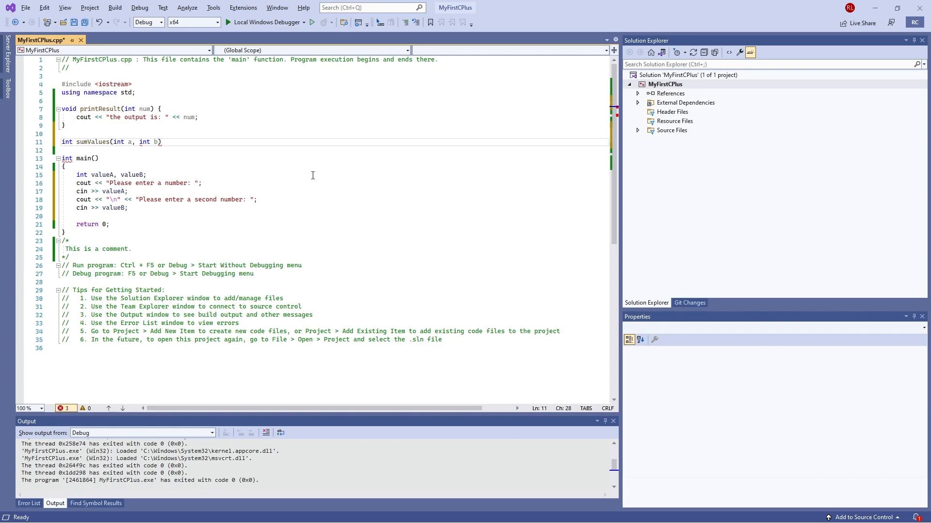
{"action": "type", "text": "{"}
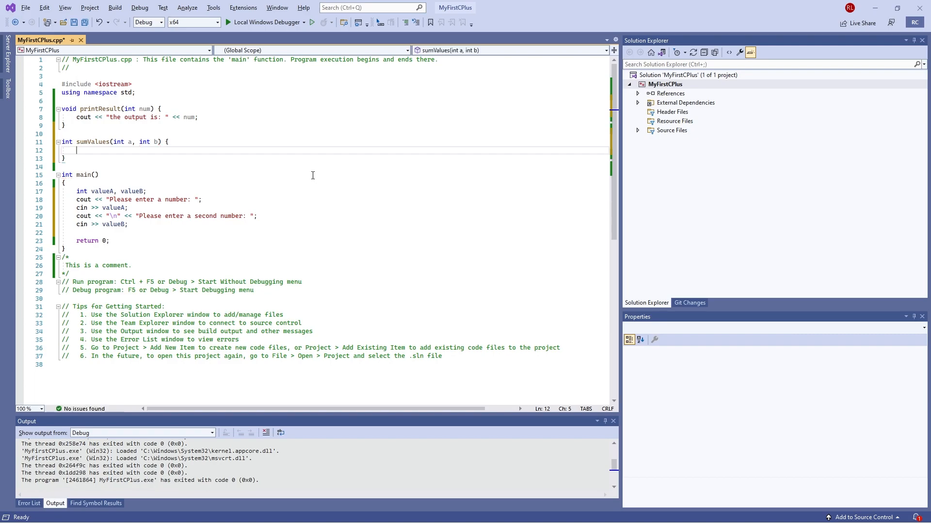
{"action": "type", "text": "return"}
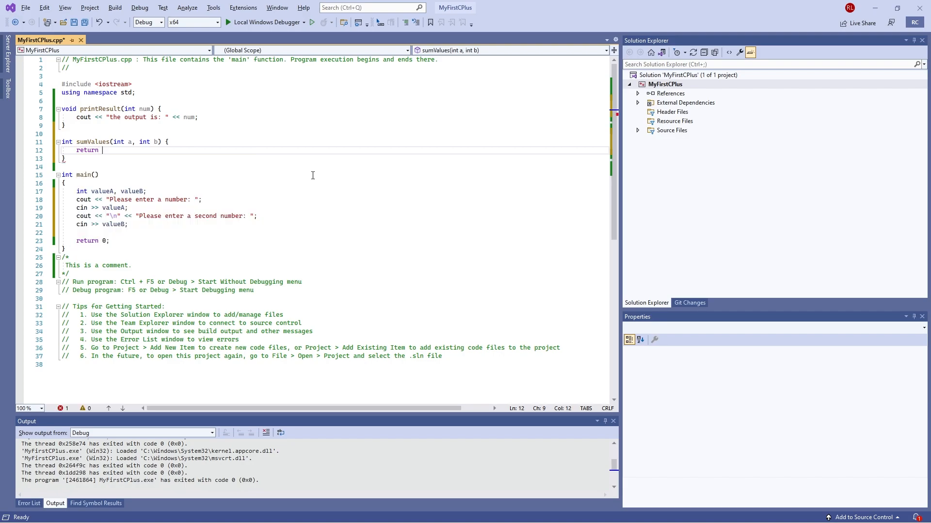
{"action": "type", "text": "a+"}
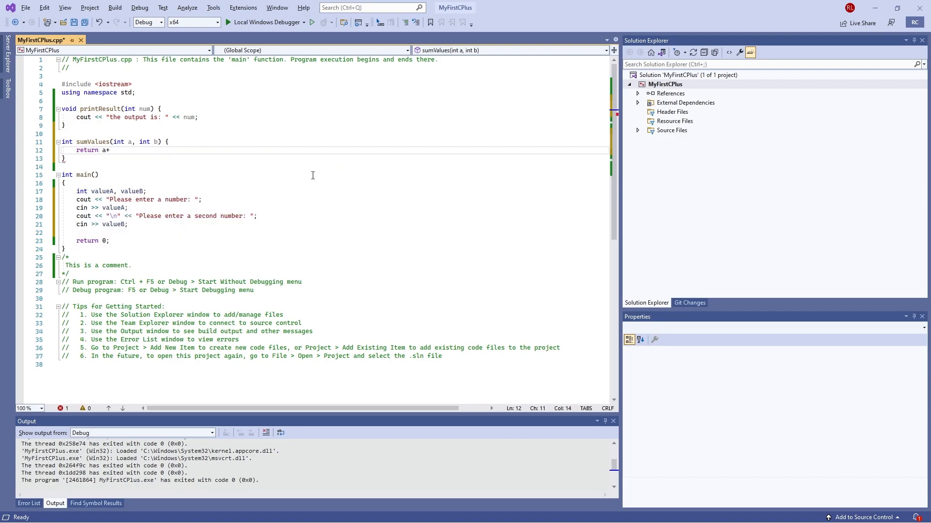
{"action": "type", "text": "b;"}
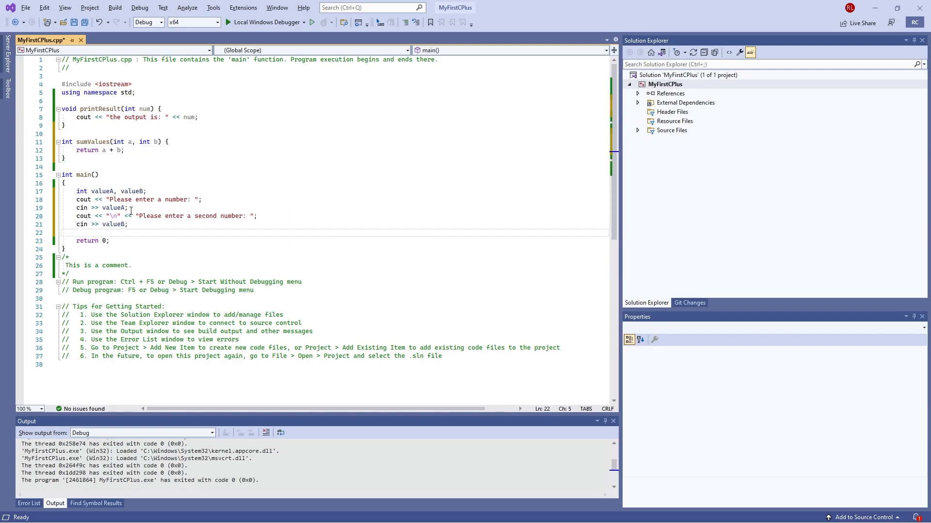
{"action": "mouse_move", "coordinate": [192, 260]}
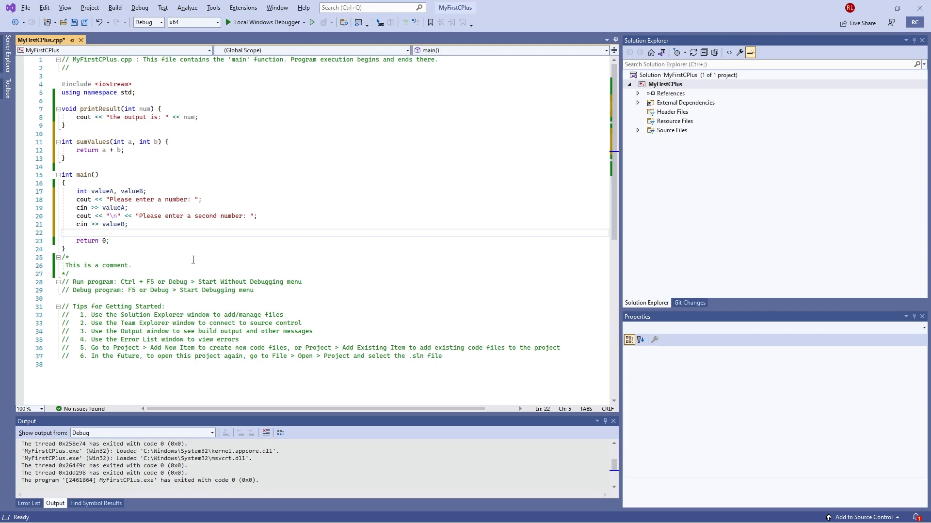
Step: Add the call printResult(sumValues(valueA, valueB)); in main
{"action": "type", "text": "sumValues("}
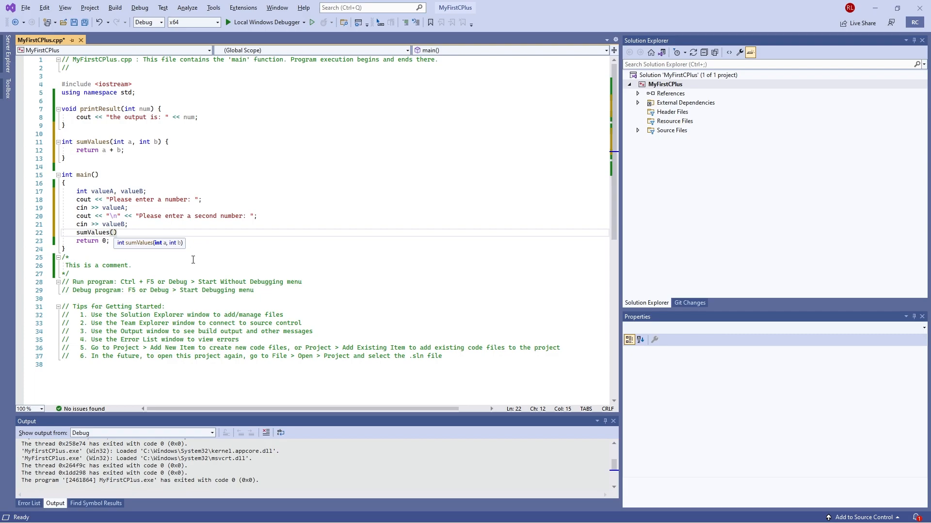
{"action": "type", "text": "valueA,"}
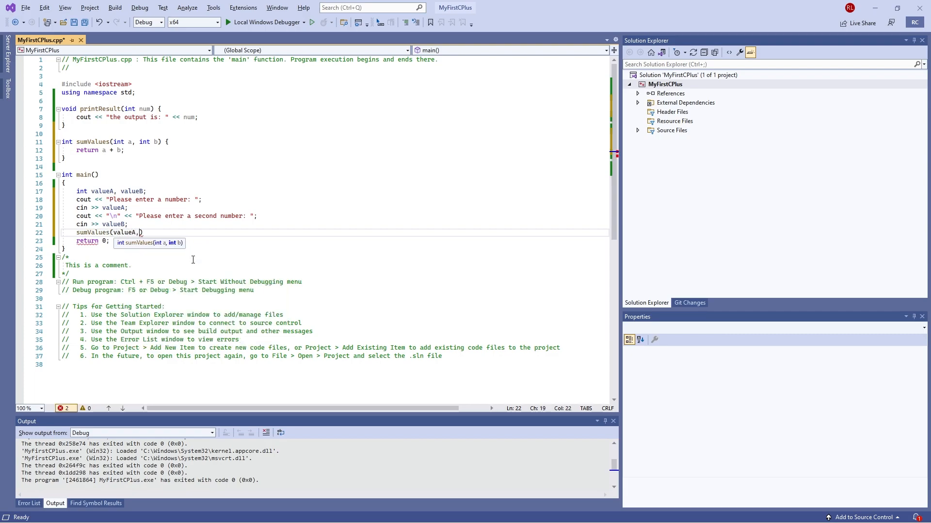
{"action": "type", "text": "ValueB"}
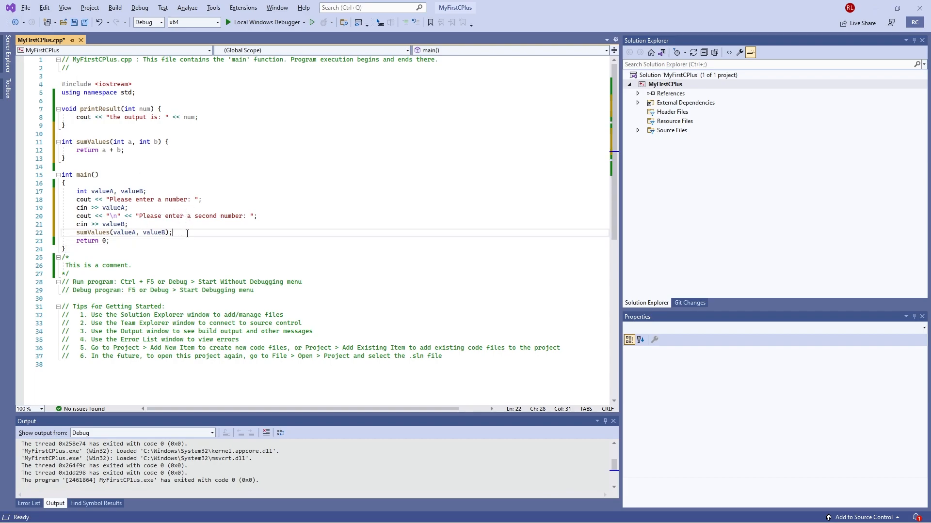
{"action": "mouse_move", "coordinate": [271, 314]}
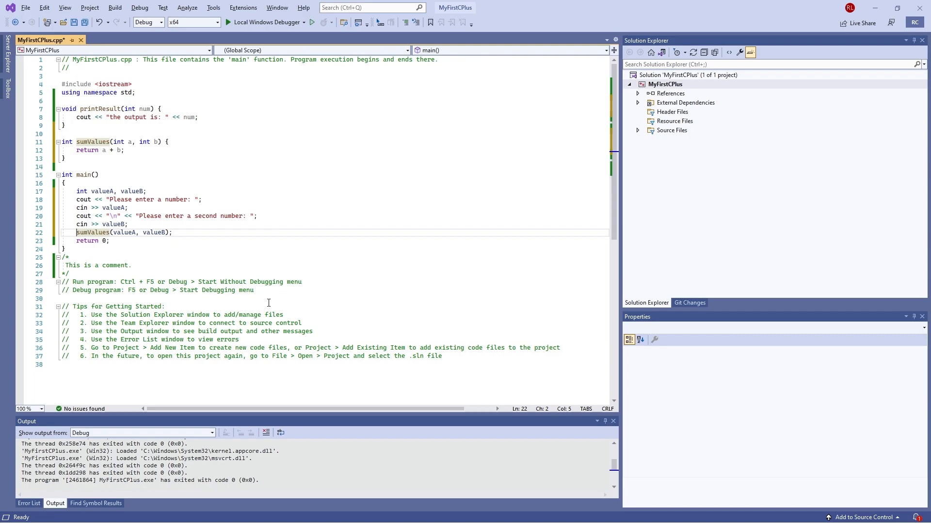
{"action": "type", "text": "printRe"}
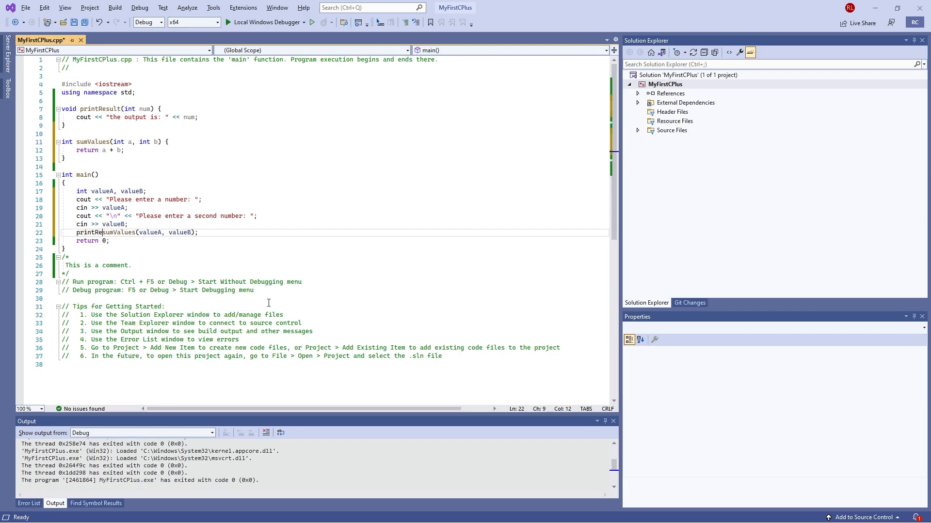
{"action": "type", "text": "sult("}
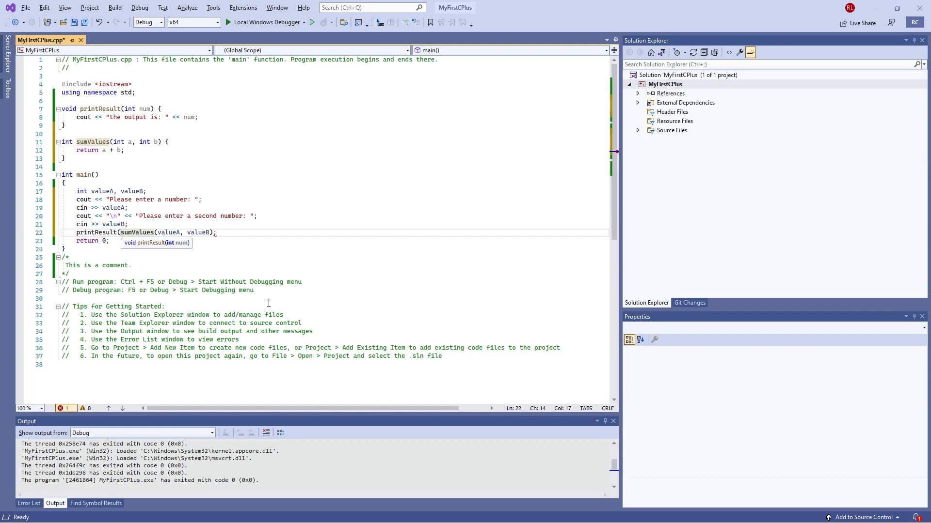
{"action": "mouse_move", "coordinate": [235, 242]}
{"action": "type", "text": ")"}
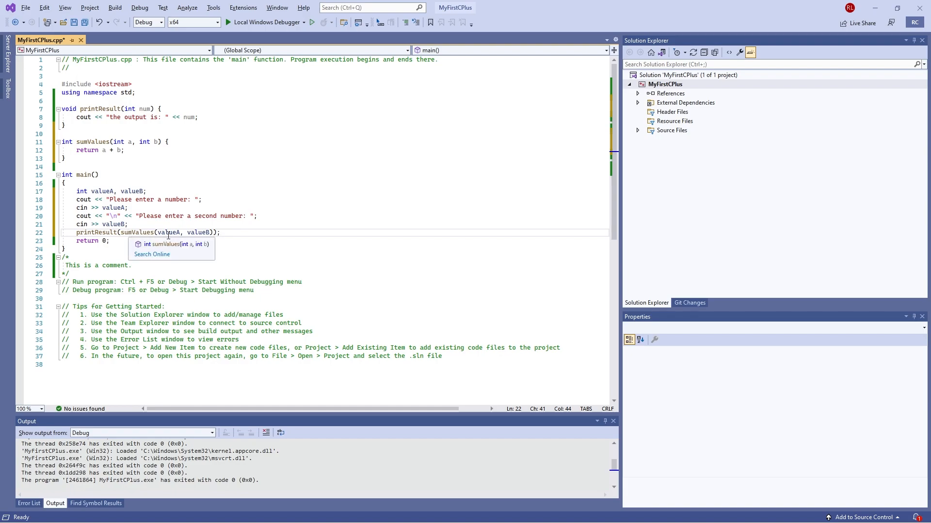
Step: Insert cout << "\n"; after cin >> valueB;, correcting the mistyped characters
{"action": "left_click", "coordinate": [117, 150]}
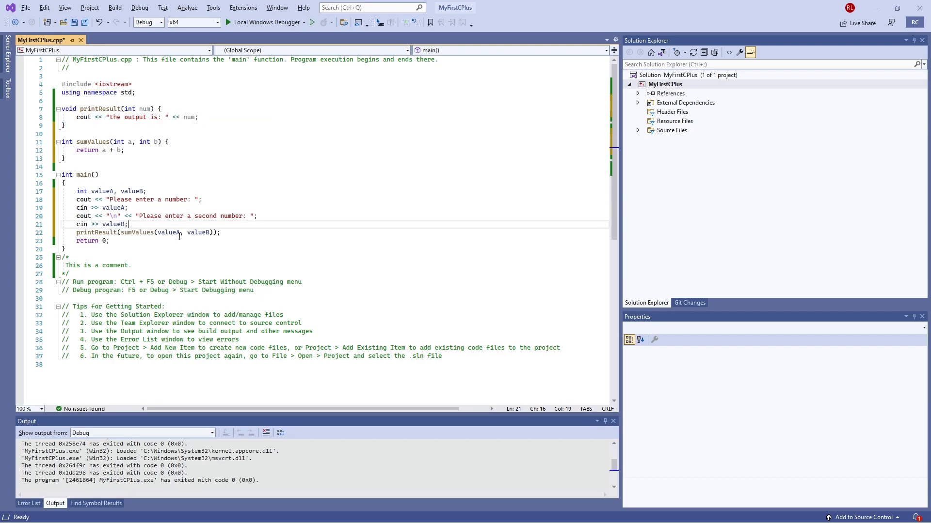
{"action": "type", "text": "cout <<"}
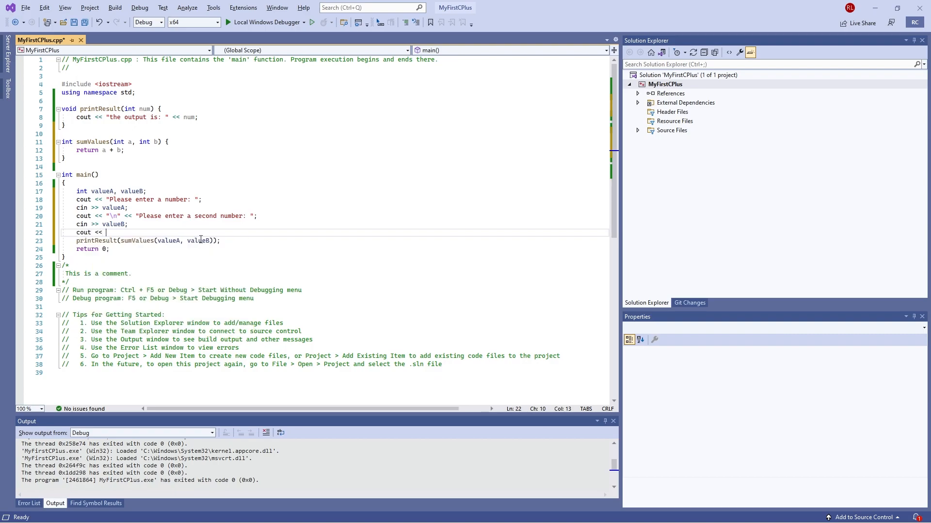
{"action": "type", "text": "\\"}
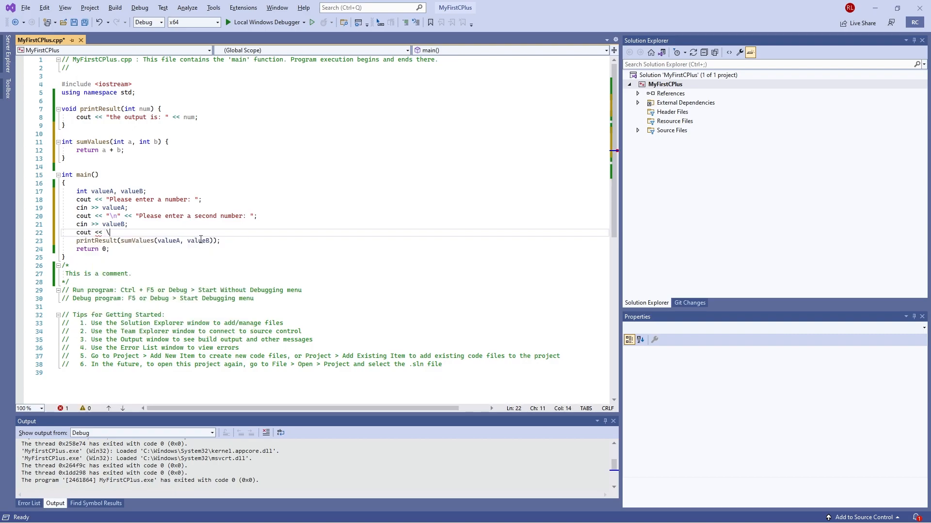
{"action": "key", "text": "Backspace"}
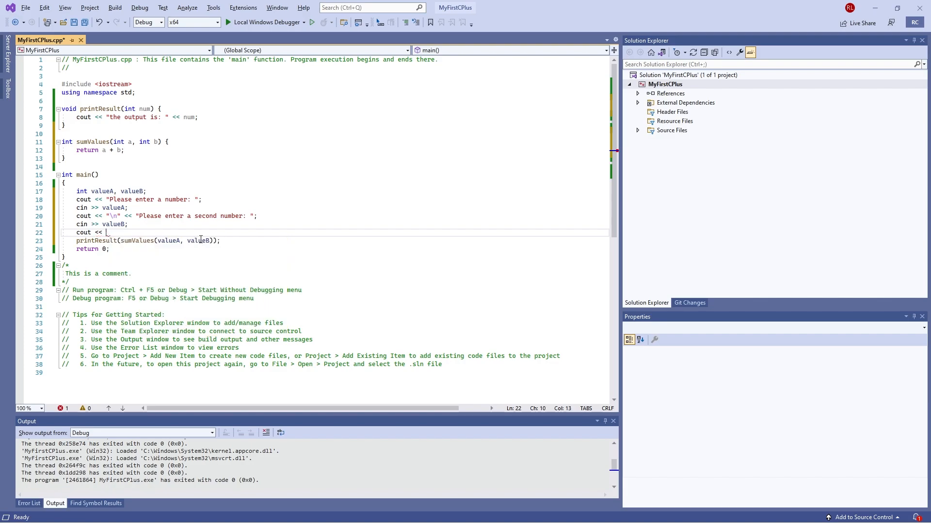
{"action": "type", "text": "\"\\nm\""}
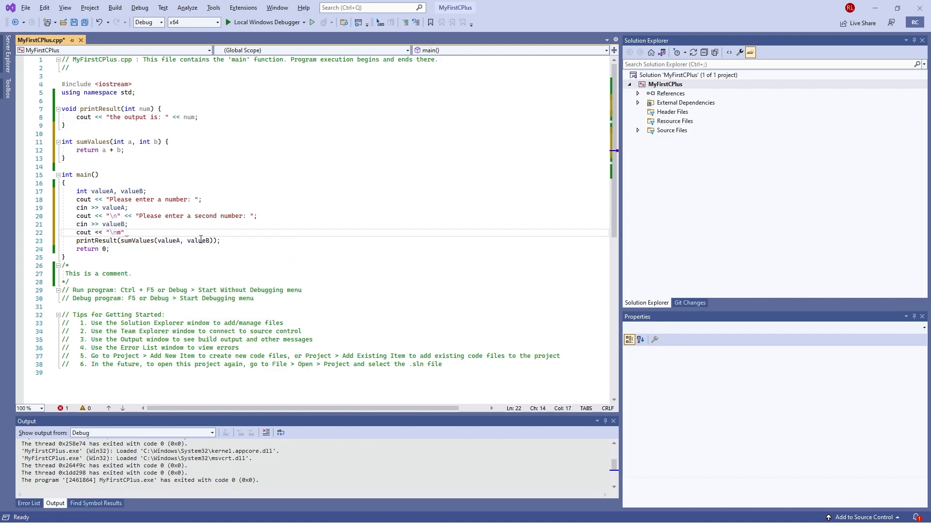
{"action": "key", "text": "Backspace"}
{"action": "type", "text": ";"}
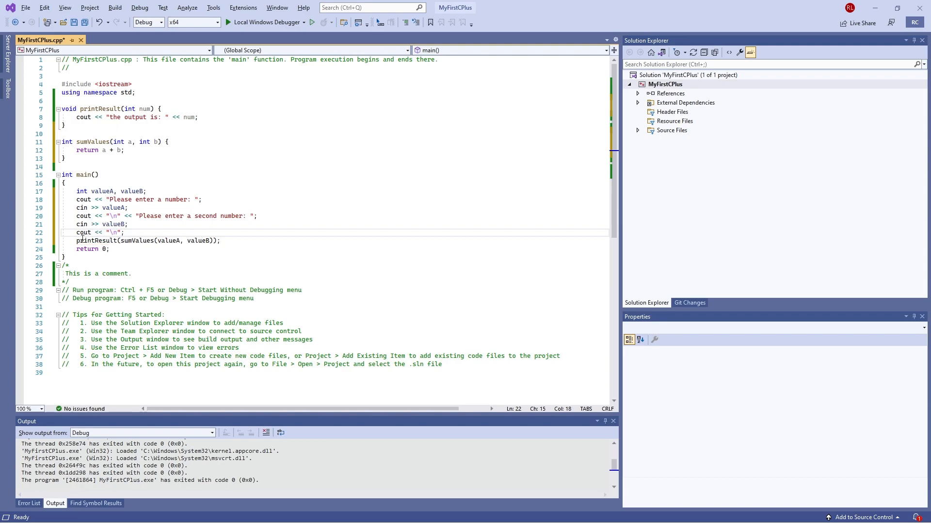
Step: Run with Local Windows Debugger, enter 5 and 6, see "the output is: 11", and close the console
{"action": "left_click", "coordinate": [304, 22]}
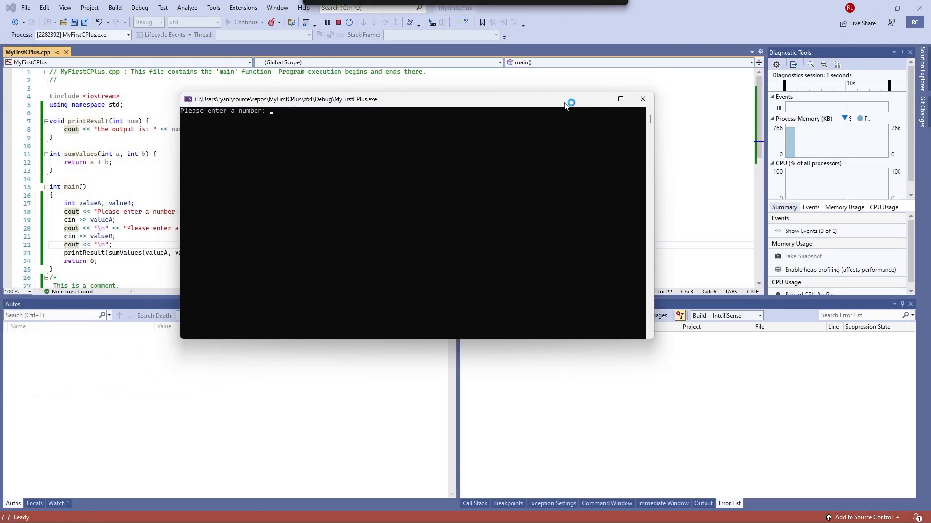
{"action": "type", "text": "5"}
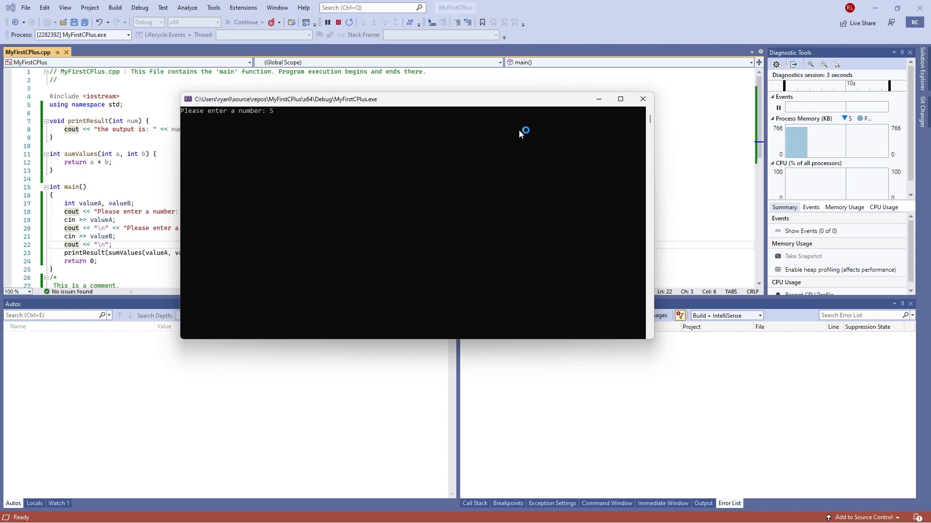
{"action": "type", "text": "6"}
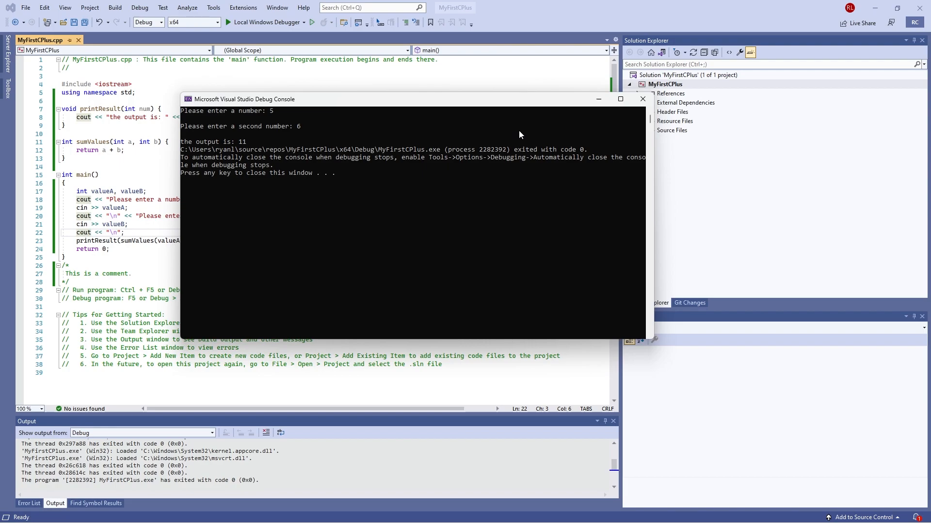
{"action": "key", "text": "enter"}
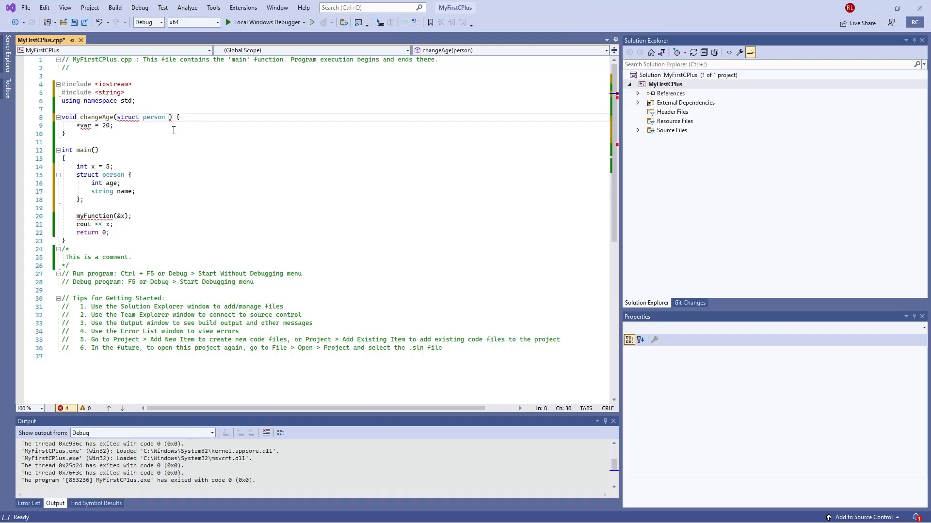
Step: Name changeAge's struct person parameter Customer
{"action": "type", "text": "Customer"}
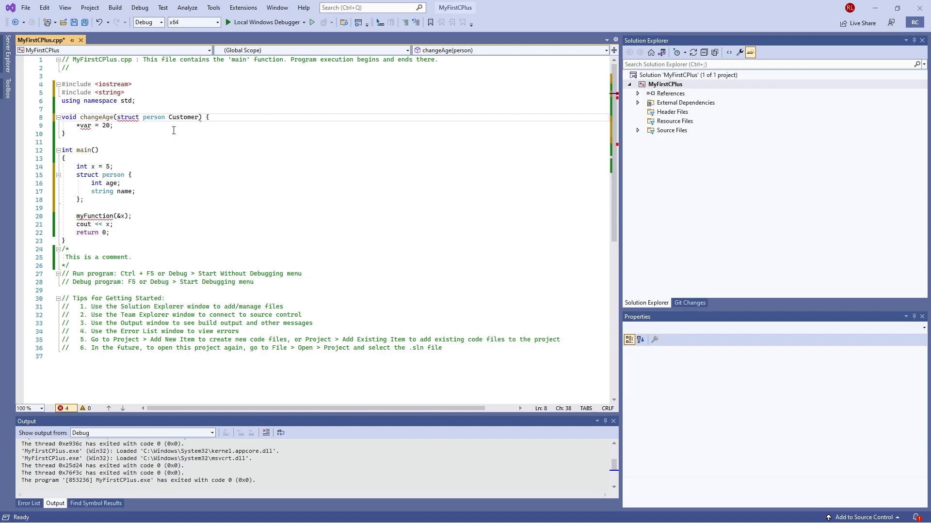